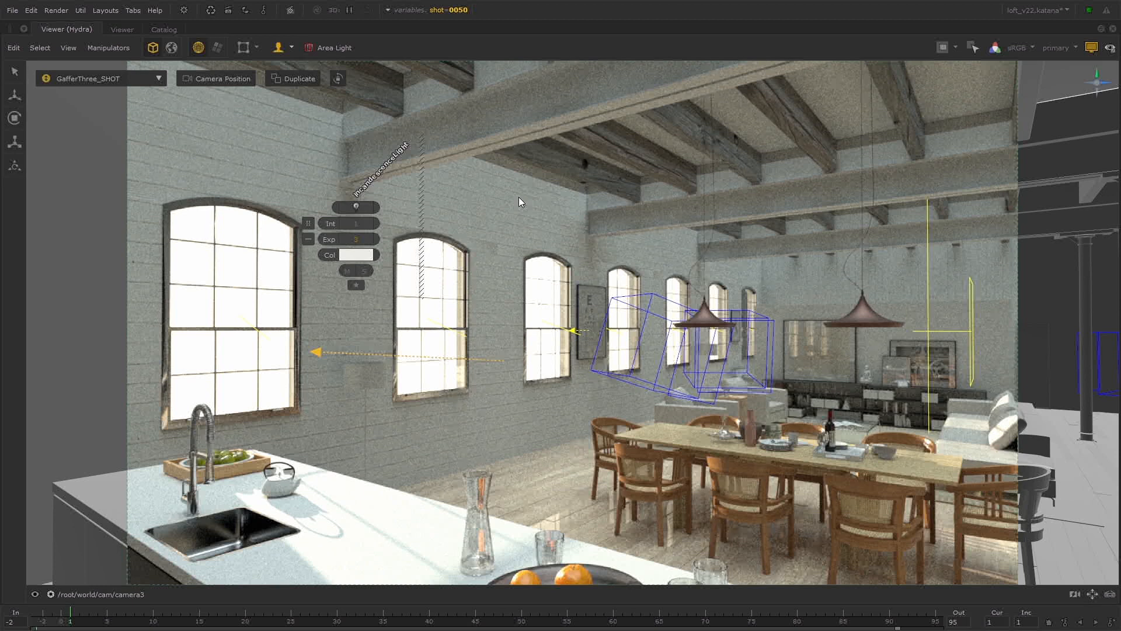
mouse_move(454, 222)
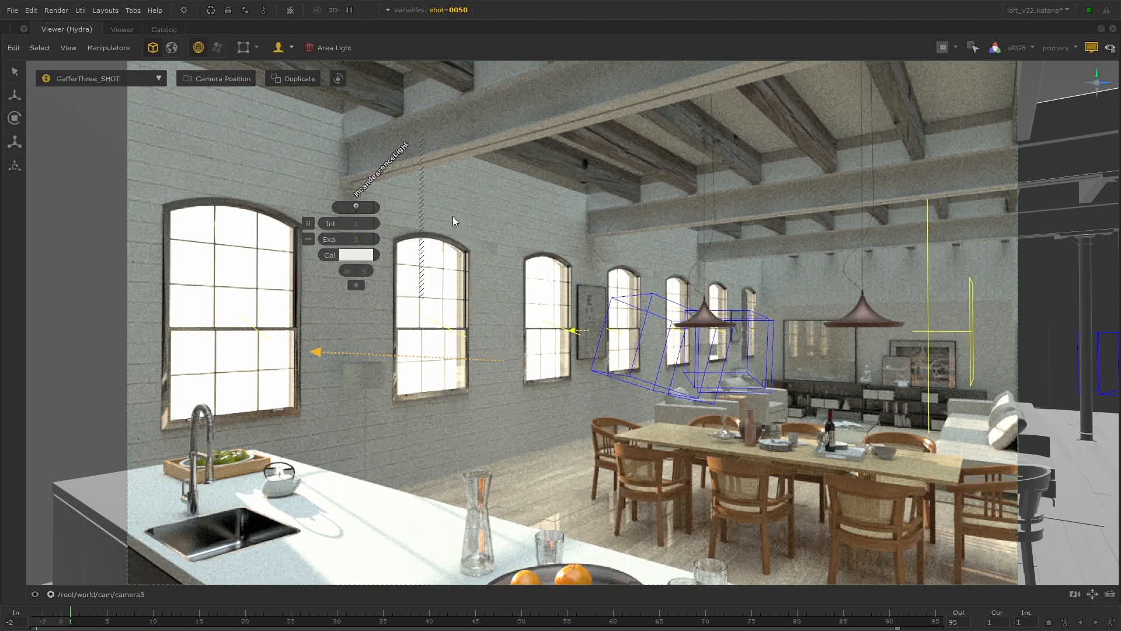
mouse_move(311, 284)
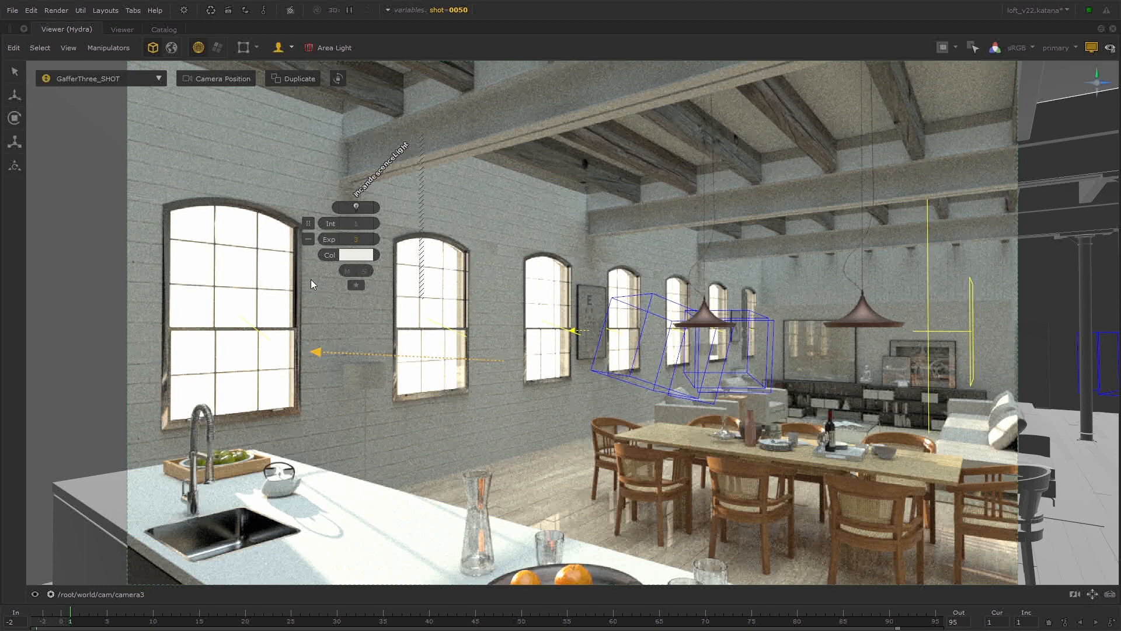
mouse_move(425, 264)
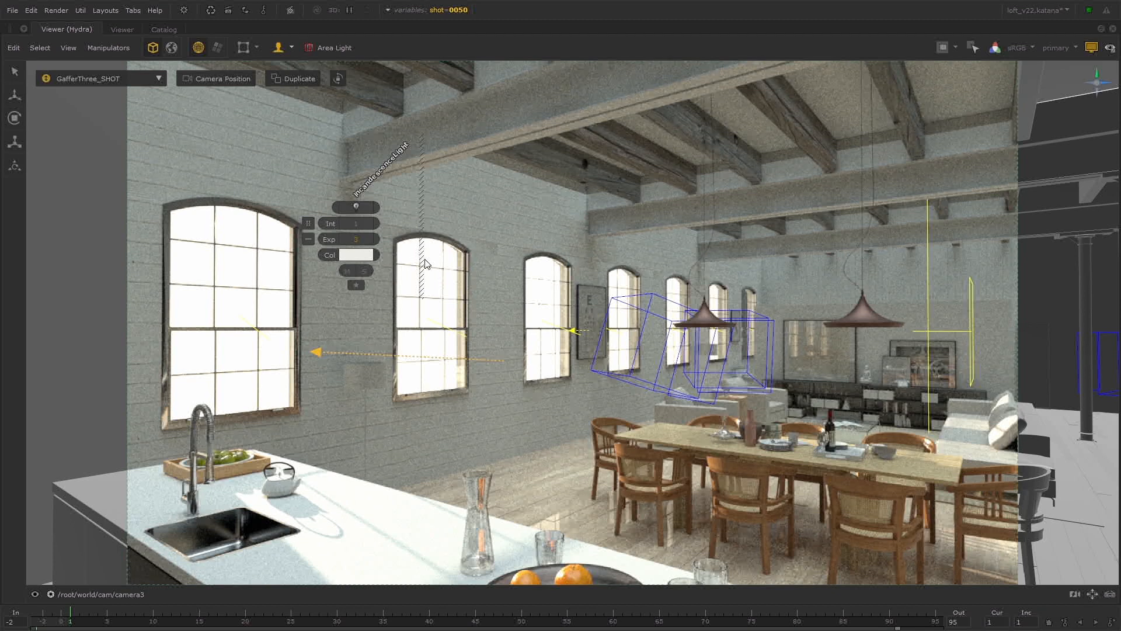
mouse_move(346, 273)
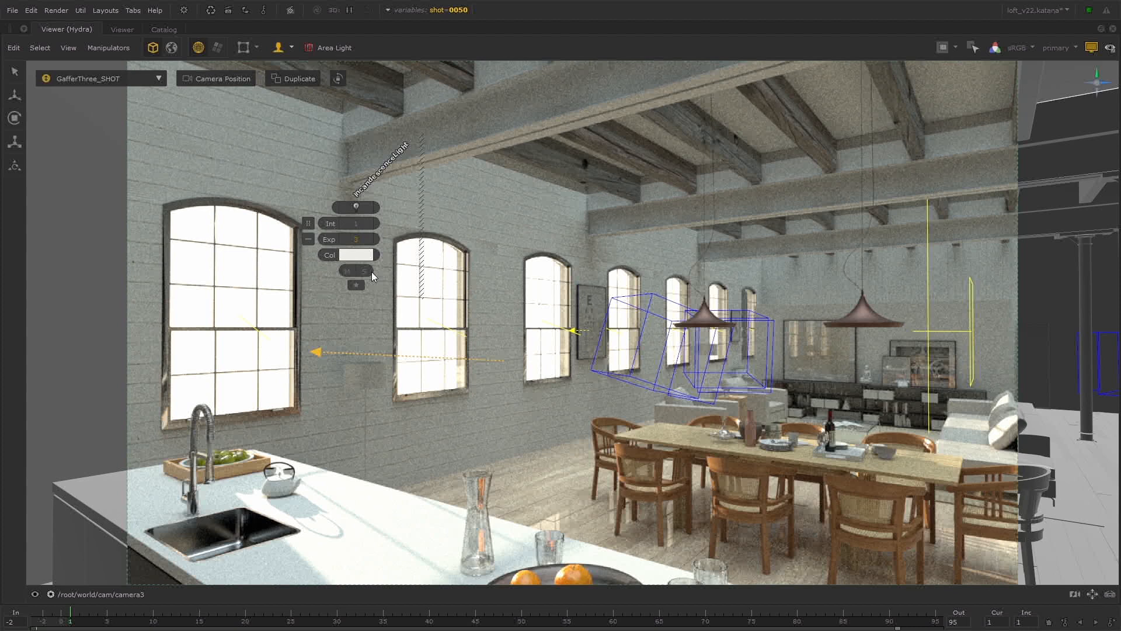
mouse_move(615, 439)
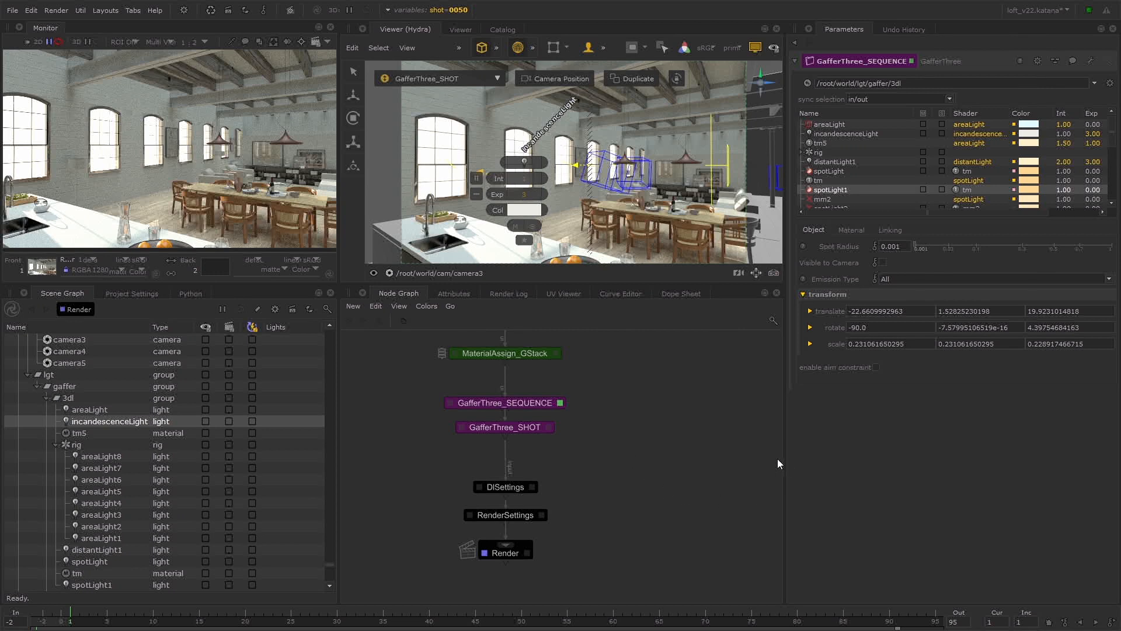
Reveal the spotlight's dlLightShader material parameters, including Spread, in GafferThree
click(851, 230)
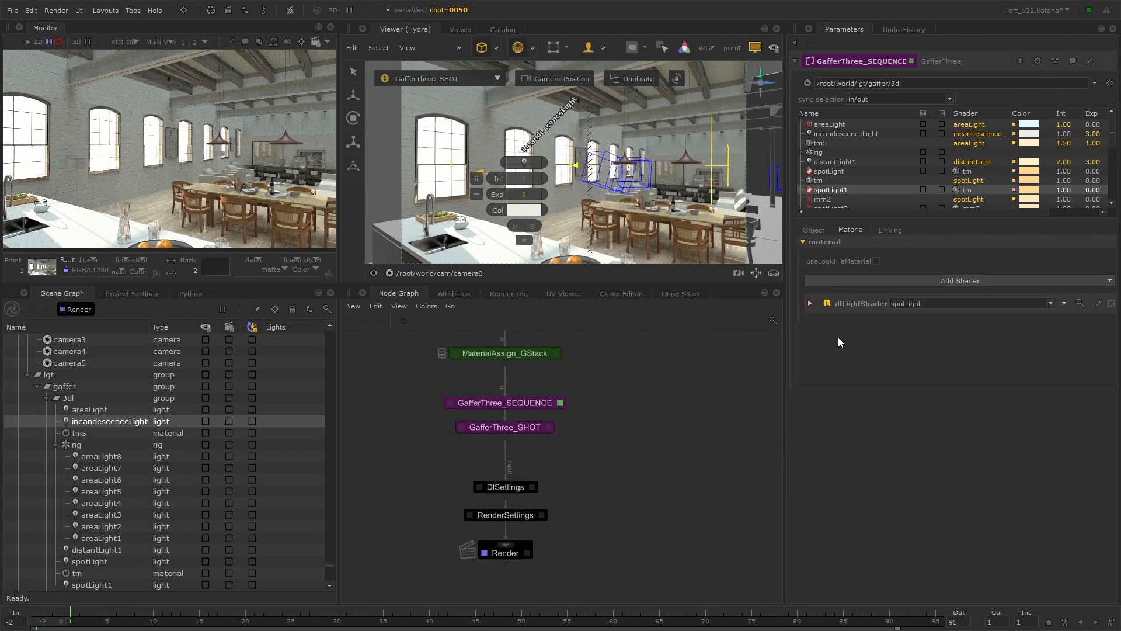
click(810, 303)
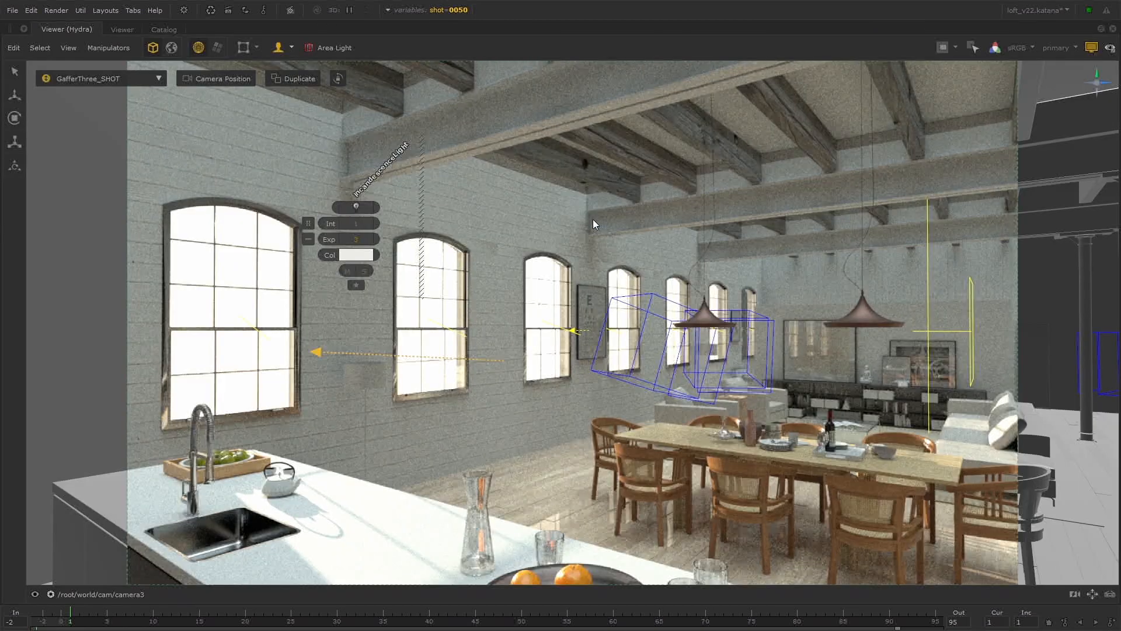
mouse_move(331, 239)
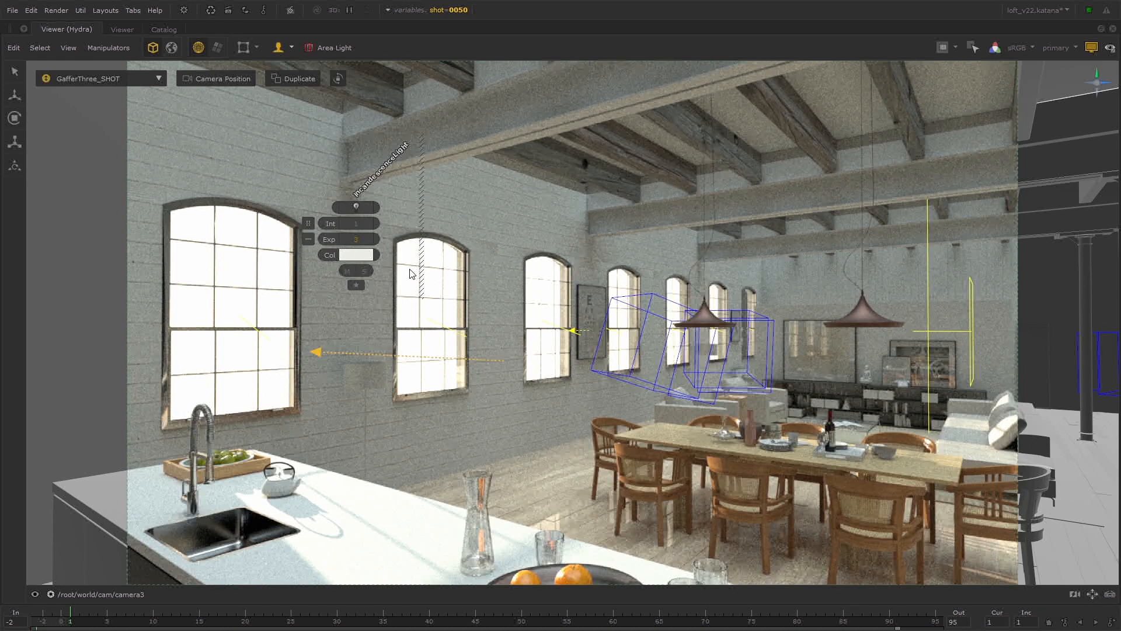
mouse_move(450, 310)
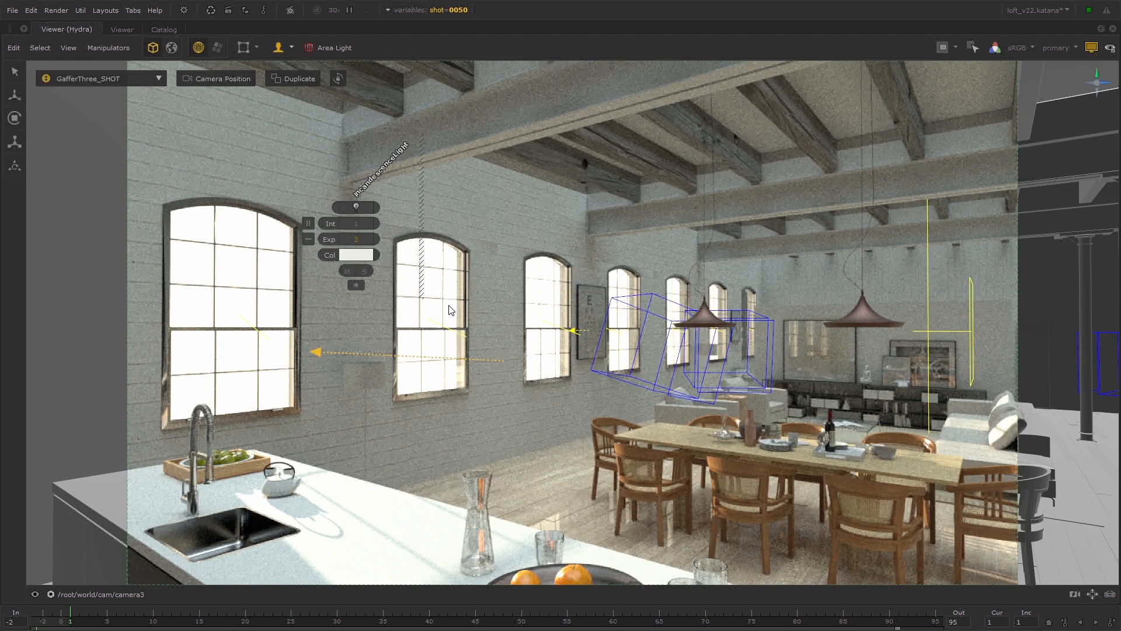
mouse_move(433, 313)
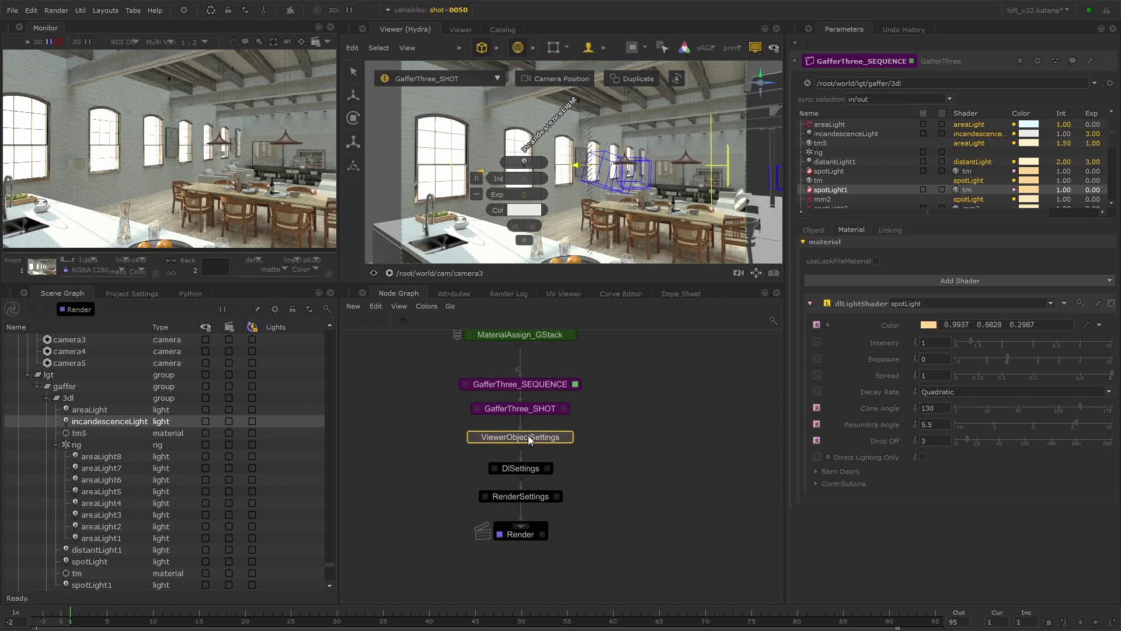
Edit ViewerObjectSettings and add a Paths CEL statement pointing at /root/world/lgt/gaffer/3dl/spotLight
click(519, 437)
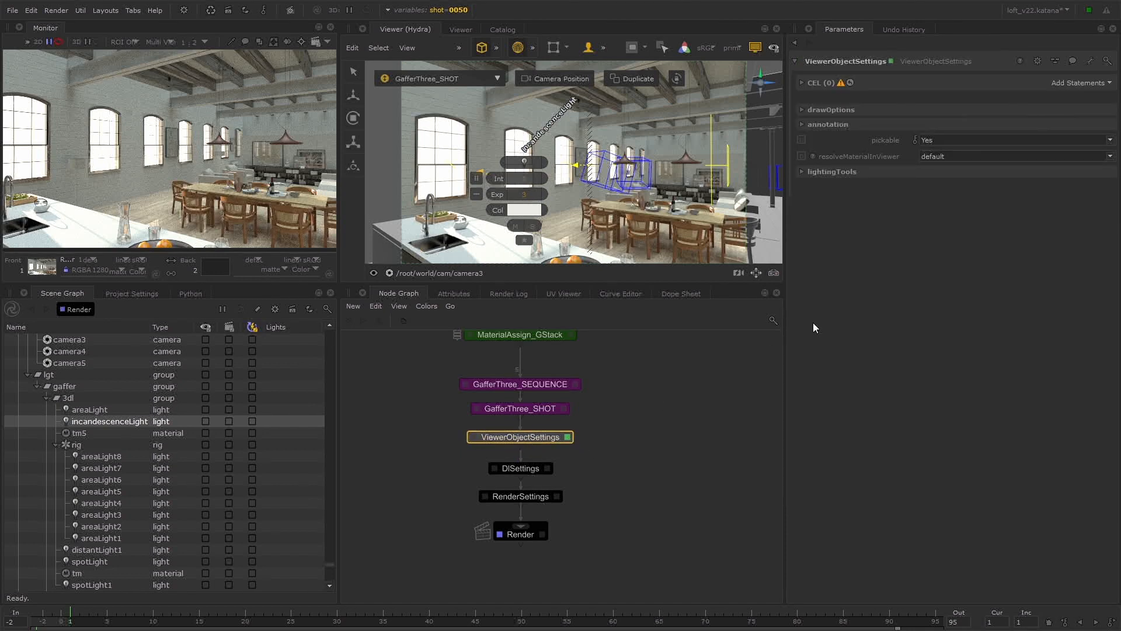
mouse_move(877, 238)
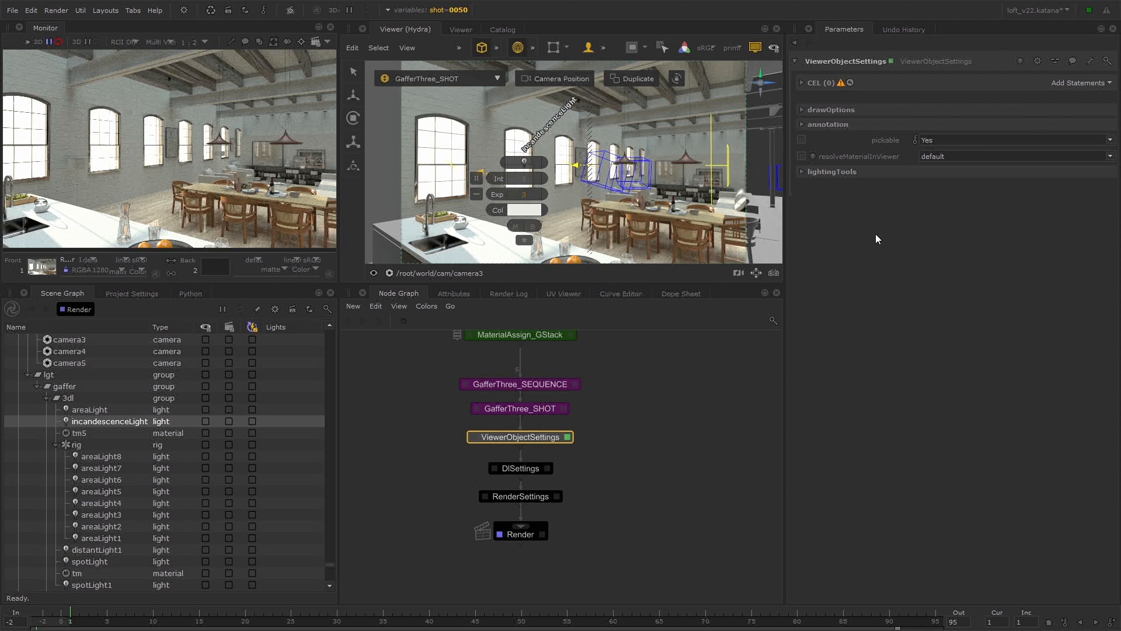
mouse_move(911, 218)
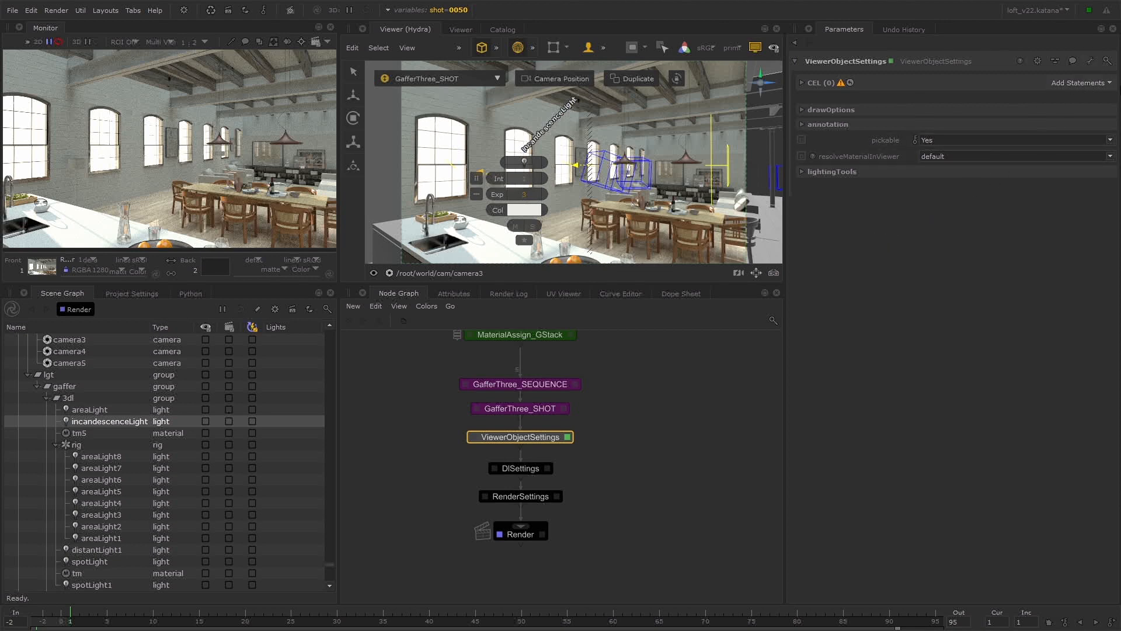
click(803, 82)
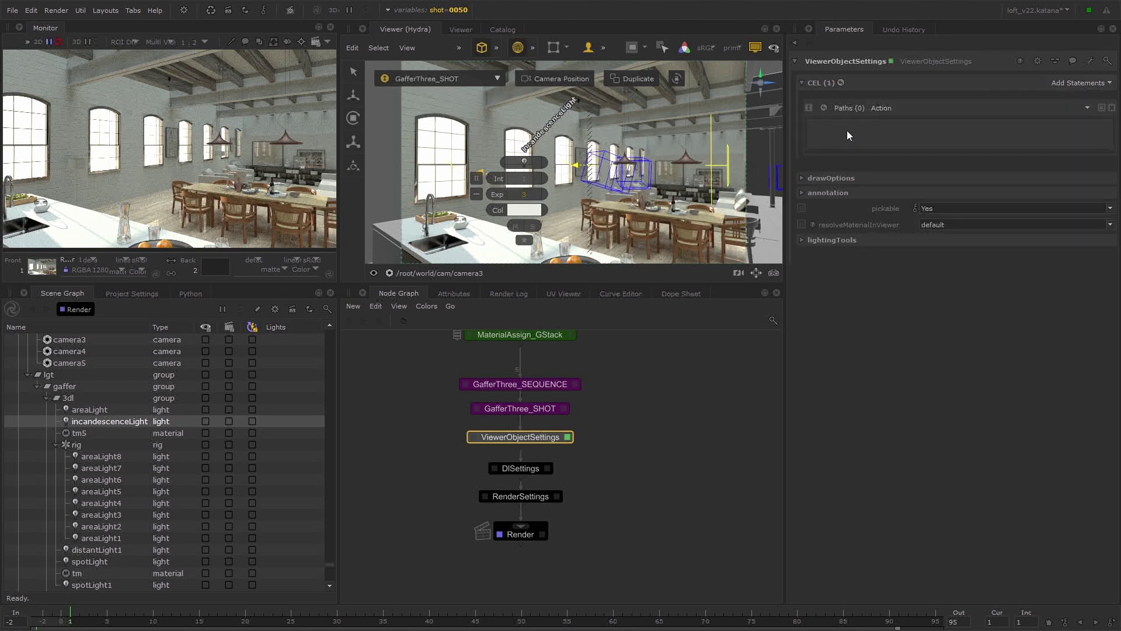
scroll(down, 3)
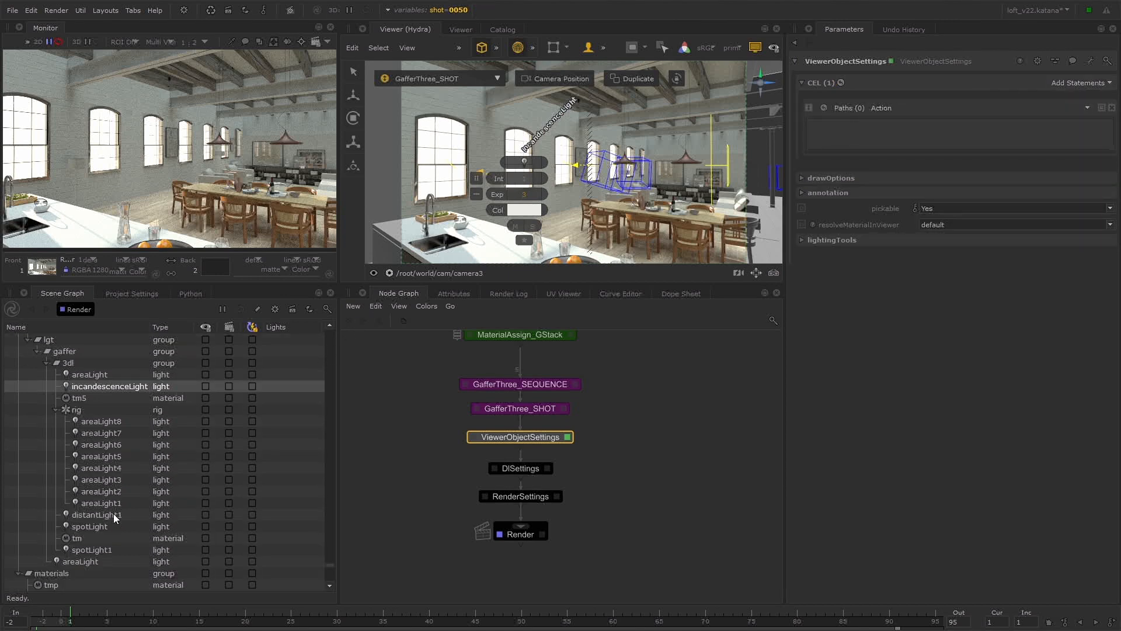
click(90, 526)
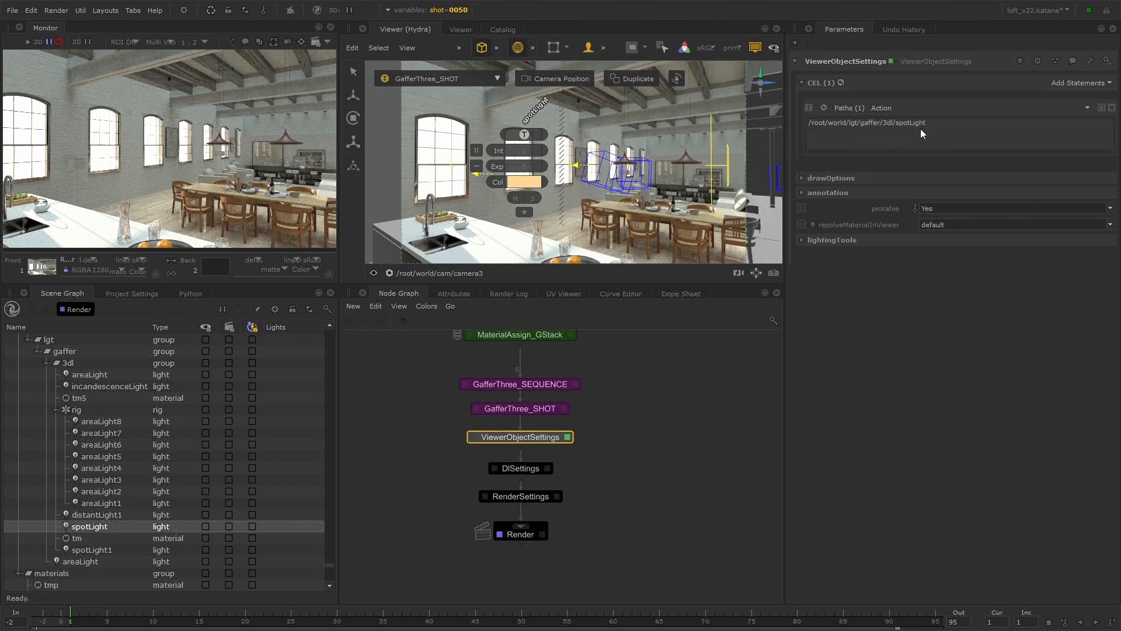
mouse_move(851, 259)
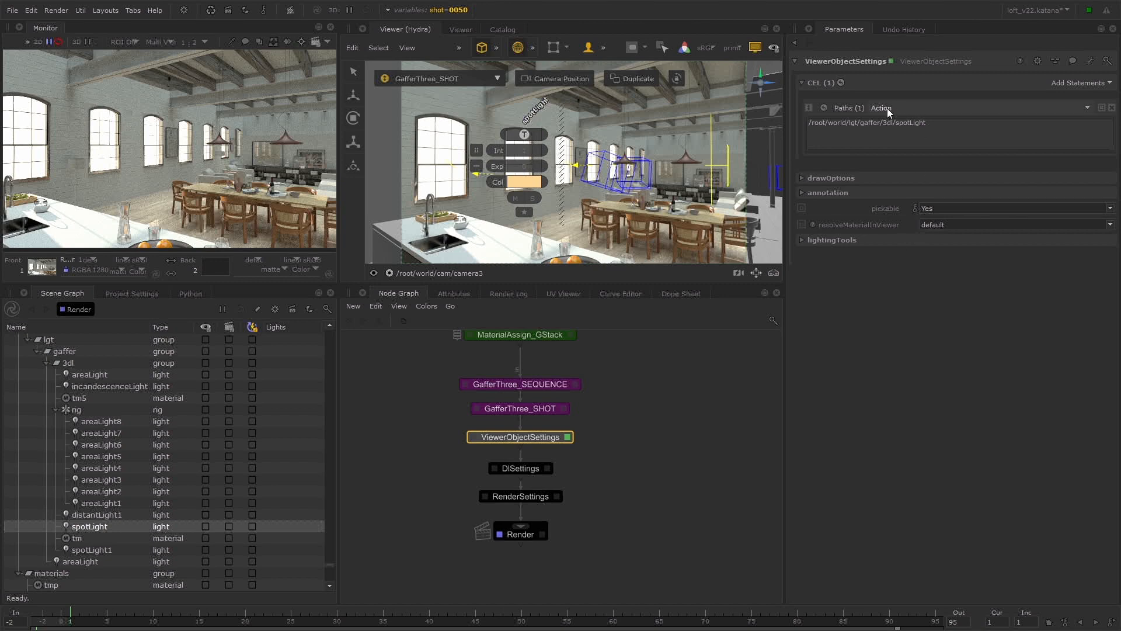
mouse_move(923, 127)
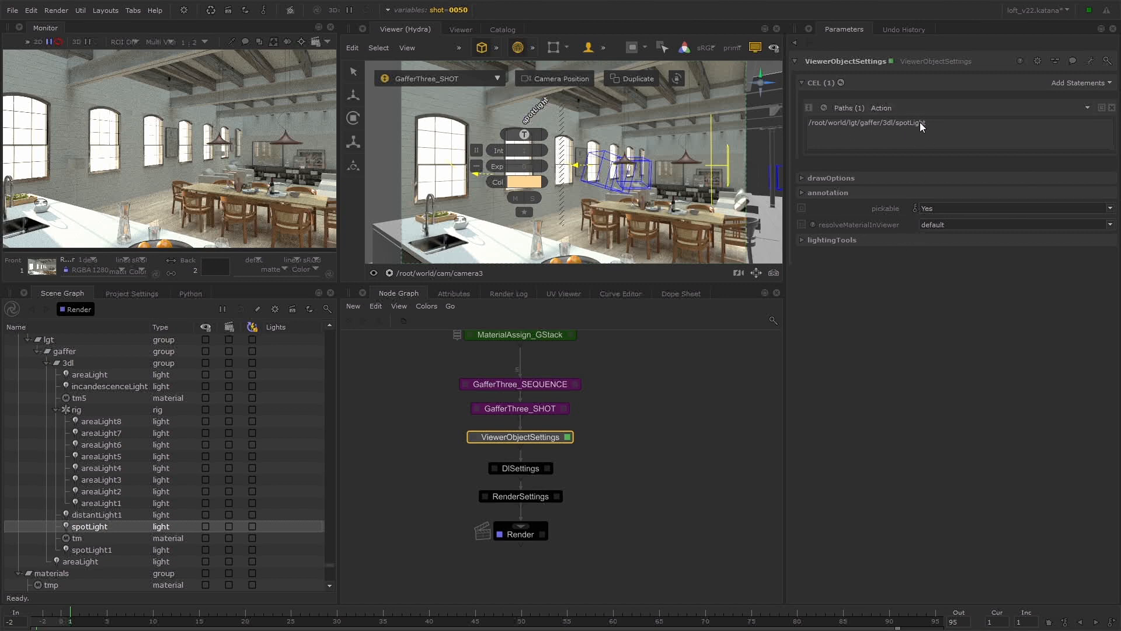
mouse_move(909, 143)
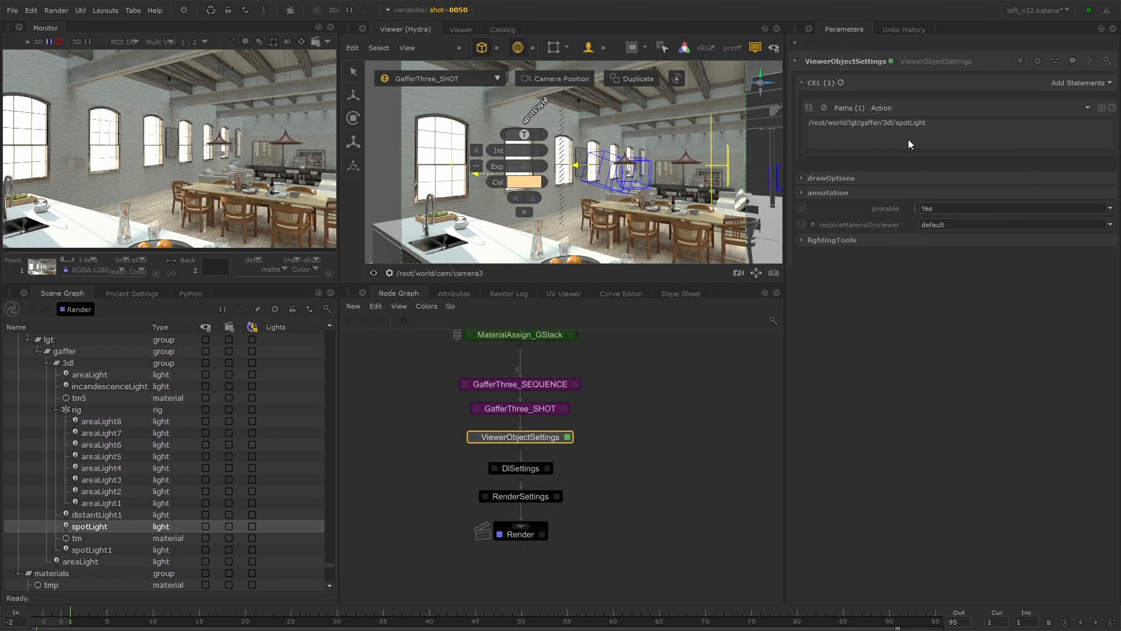
mouse_move(900, 147)
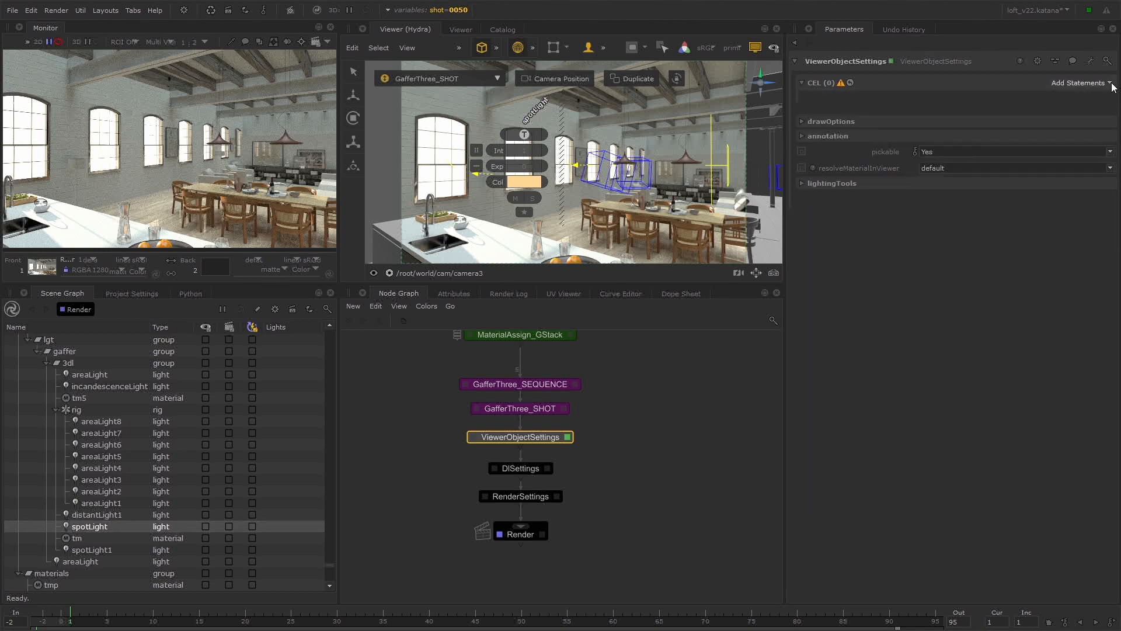
Add a custom CEL statement /root/world/lgt/gaffer//* built from the gaffer location, then inspect spotLight
click(1078, 82)
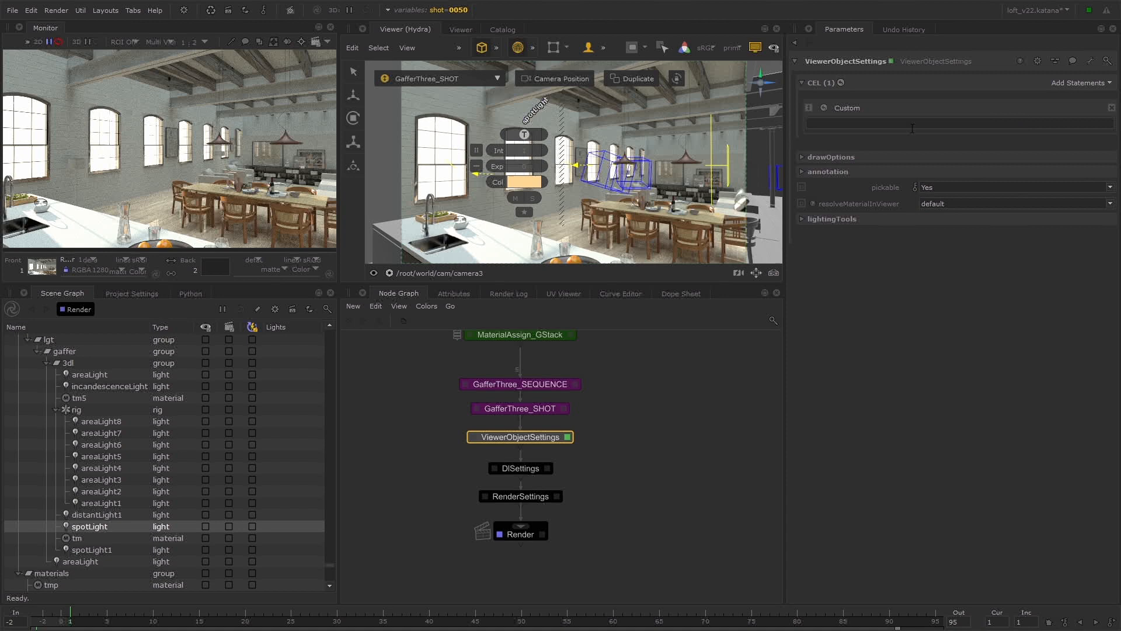
mouse_move(912, 135)
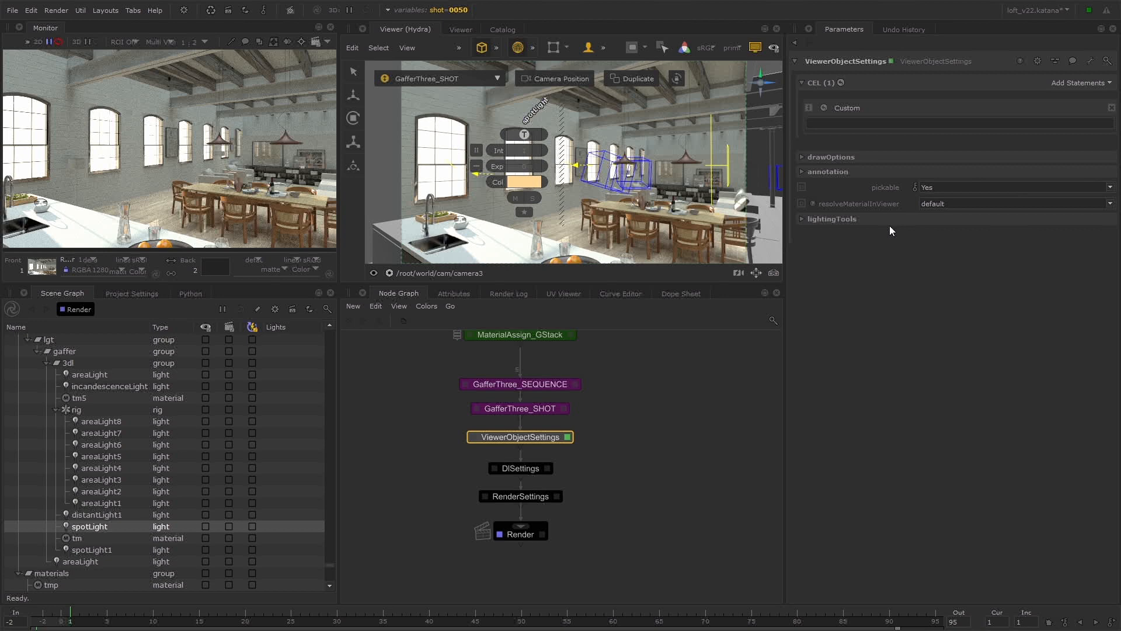
mouse_move(859, 292)
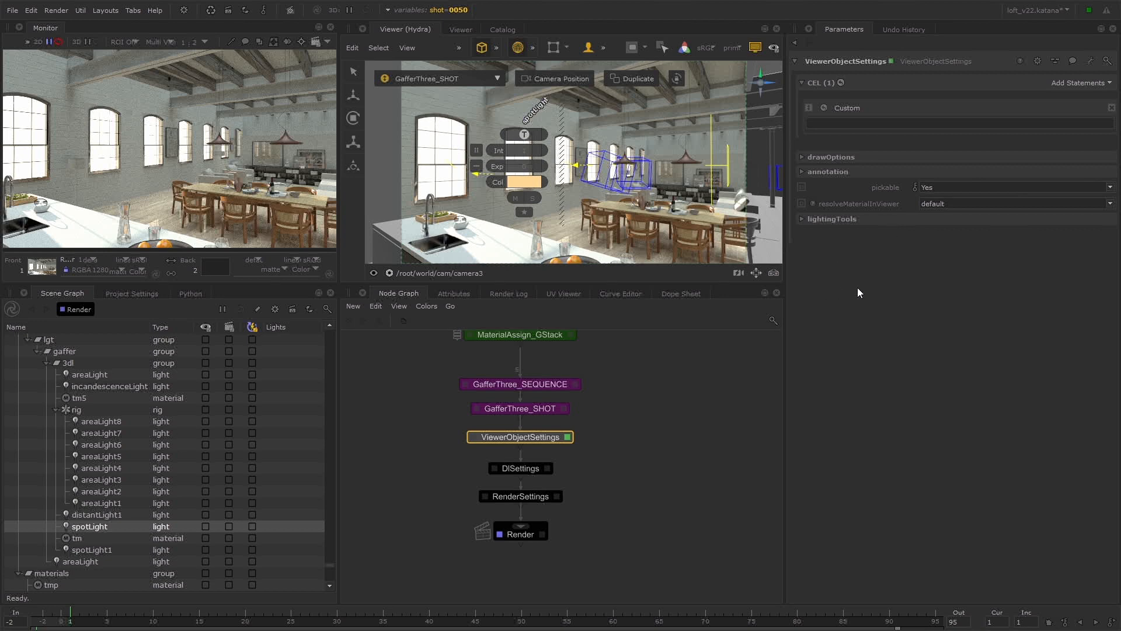
mouse_move(906, 284)
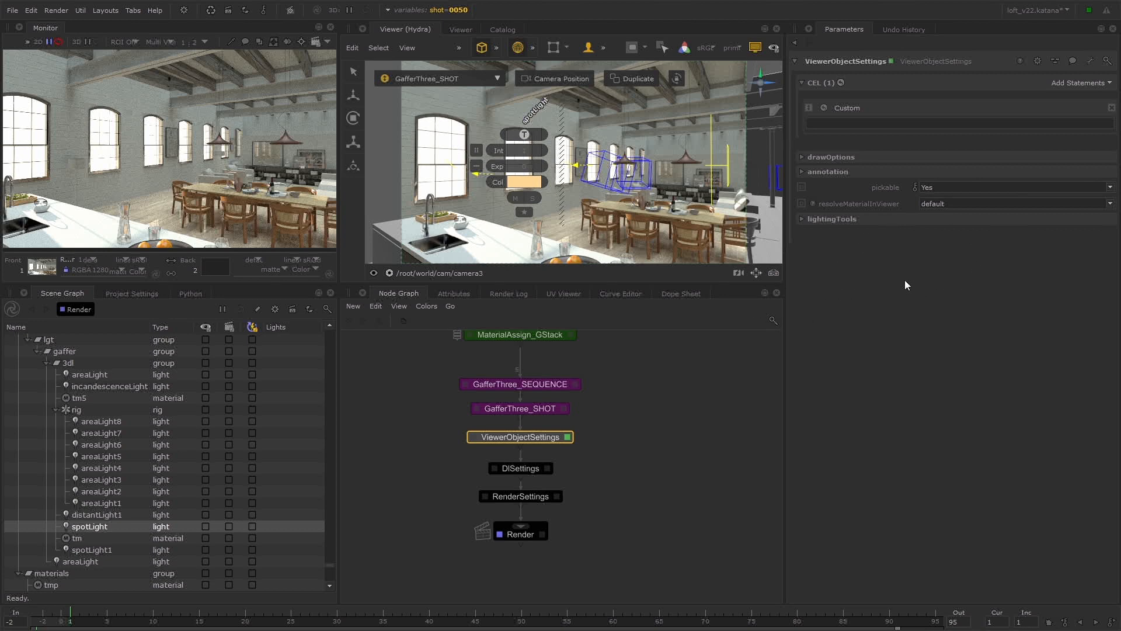
mouse_move(890, 301)
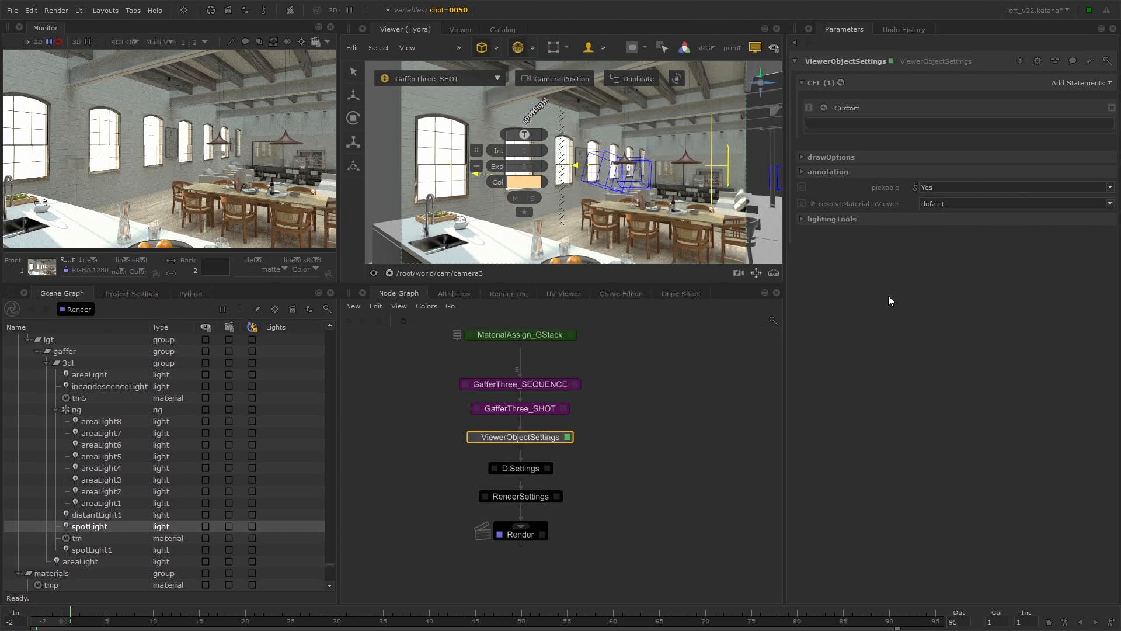
mouse_move(75, 357)
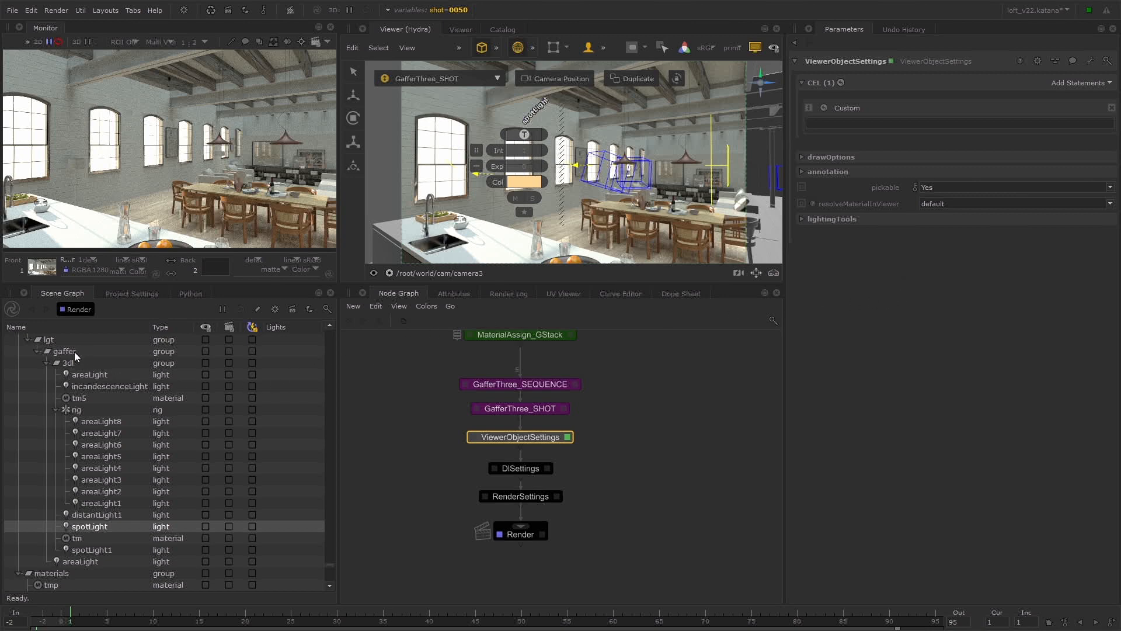
click(64, 351)
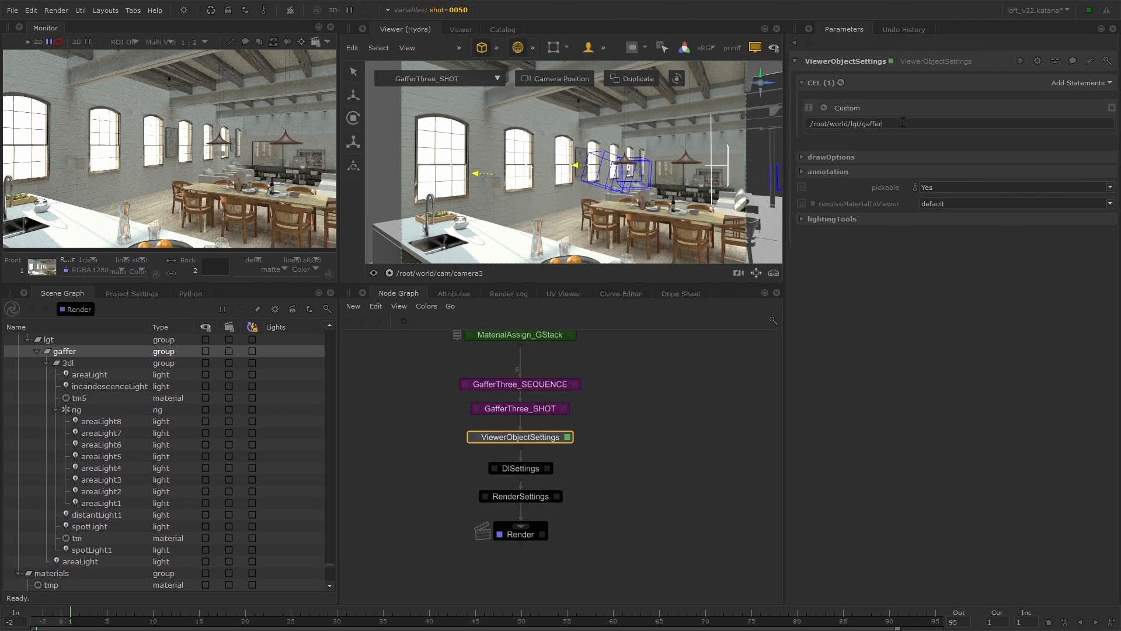
text(/*)
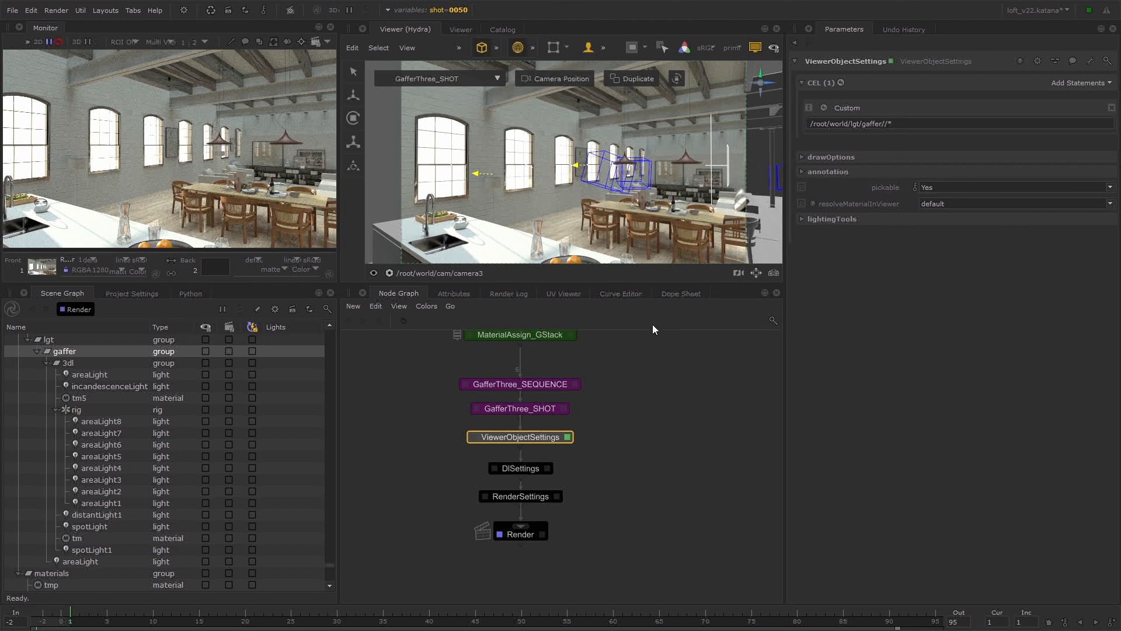
click(89, 527)
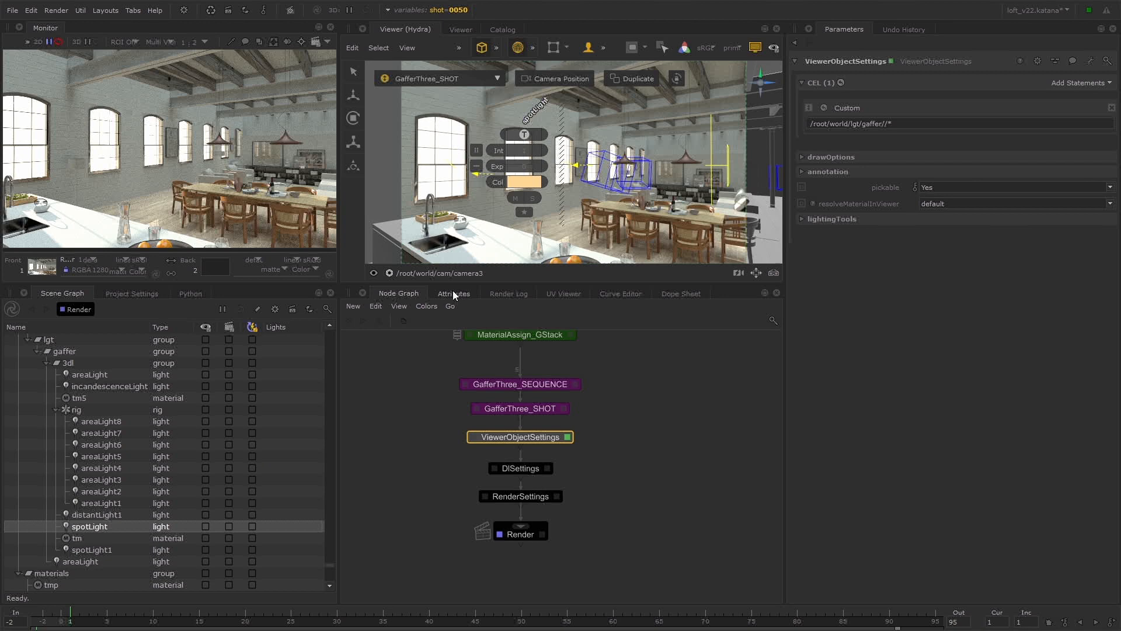
click(453, 293)
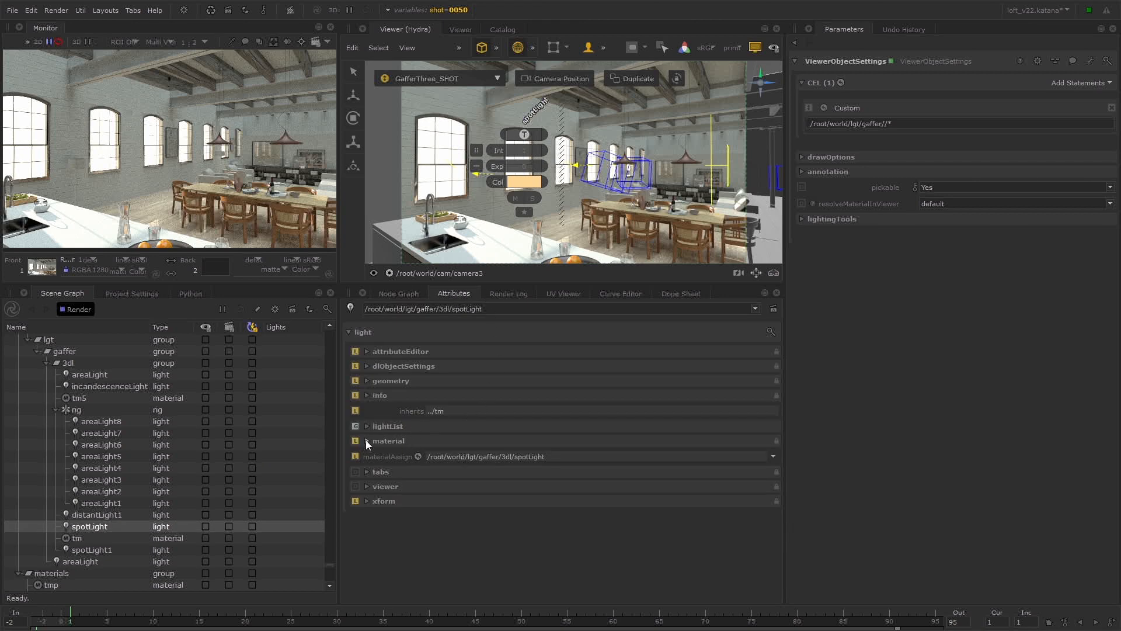
Expand spotLight's material attributes to show dlLightShader set to spotLight
click(366, 441)
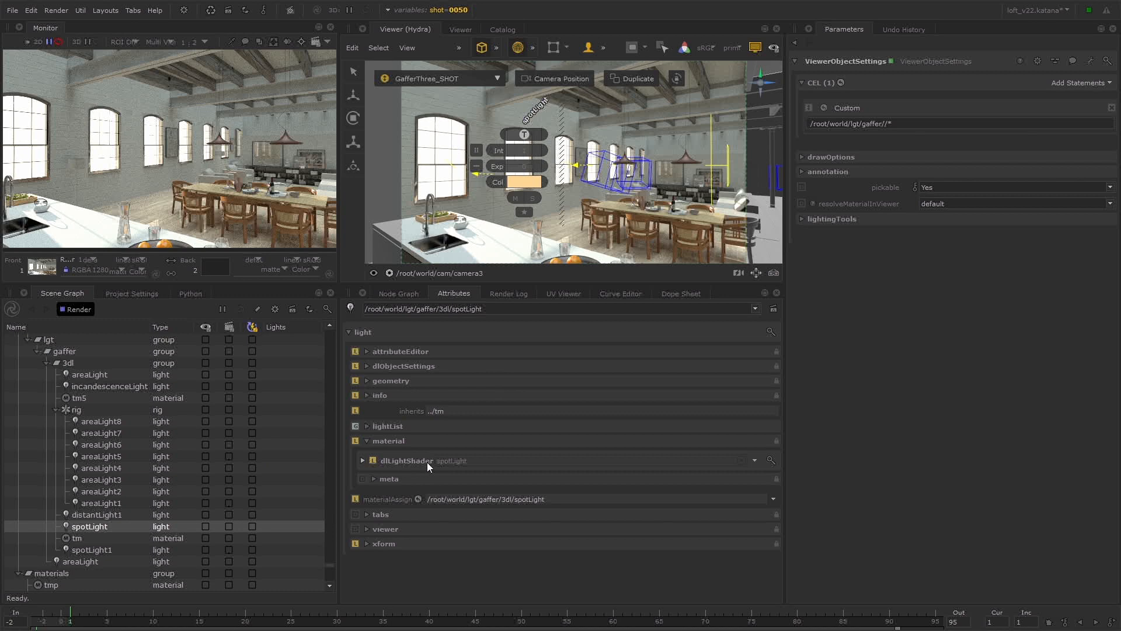
mouse_move(425, 465)
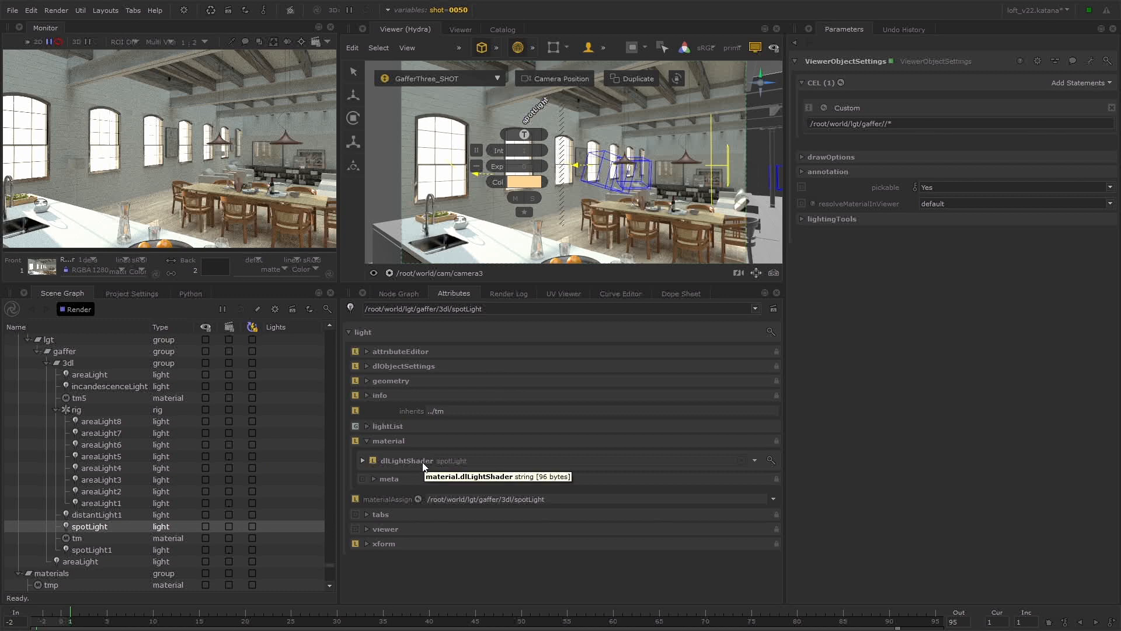
mouse_move(458, 465)
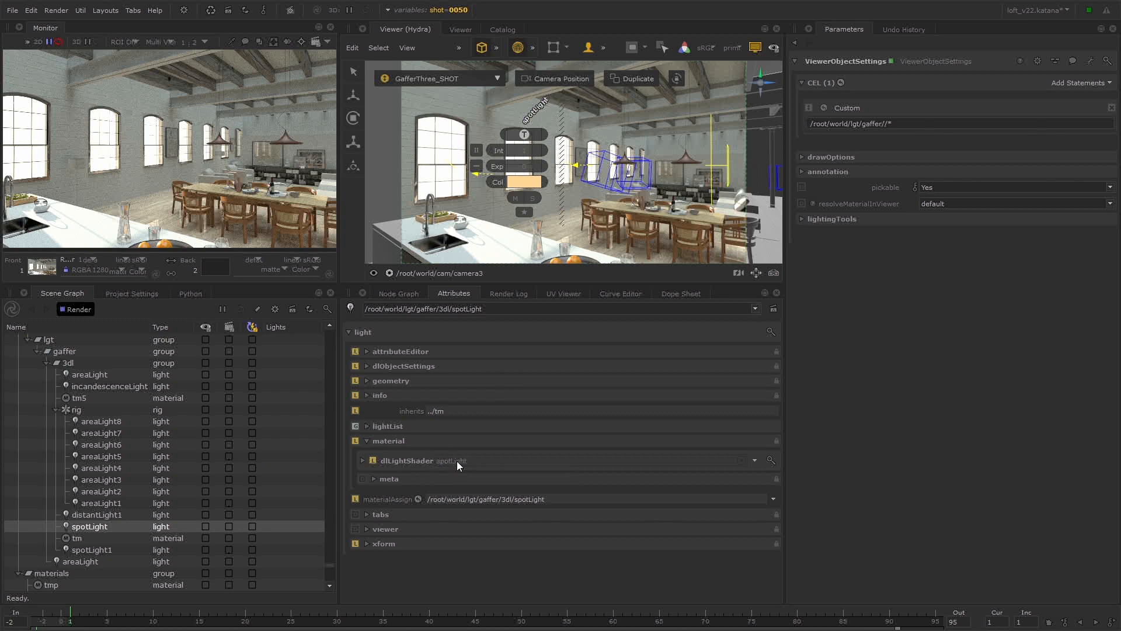
mouse_move(415, 466)
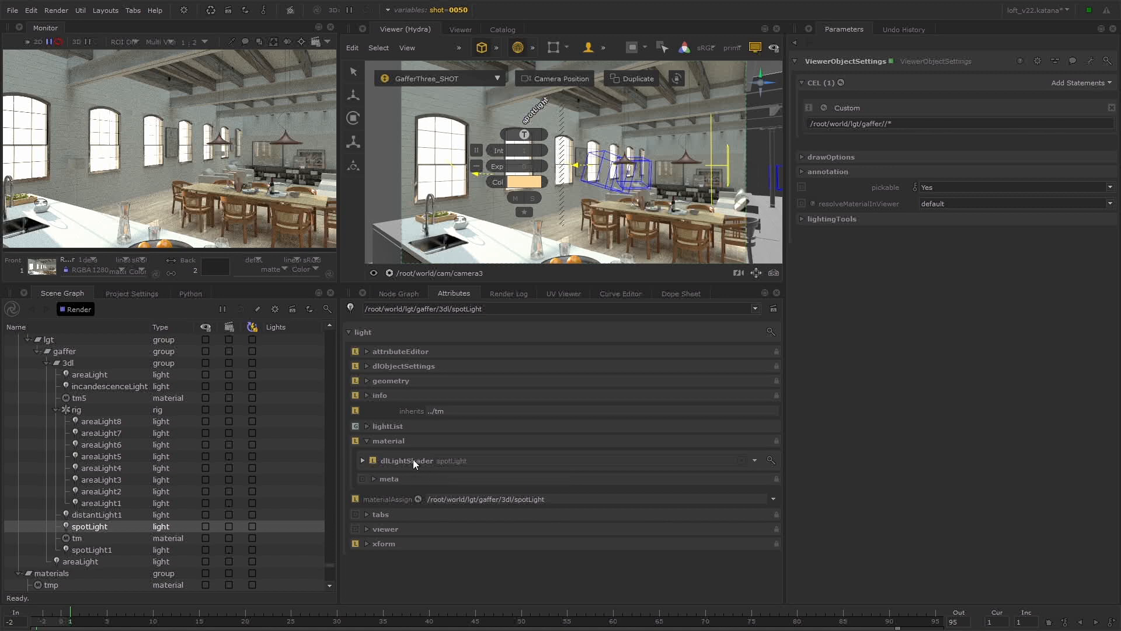
mouse_move(1000, 102)
text({)
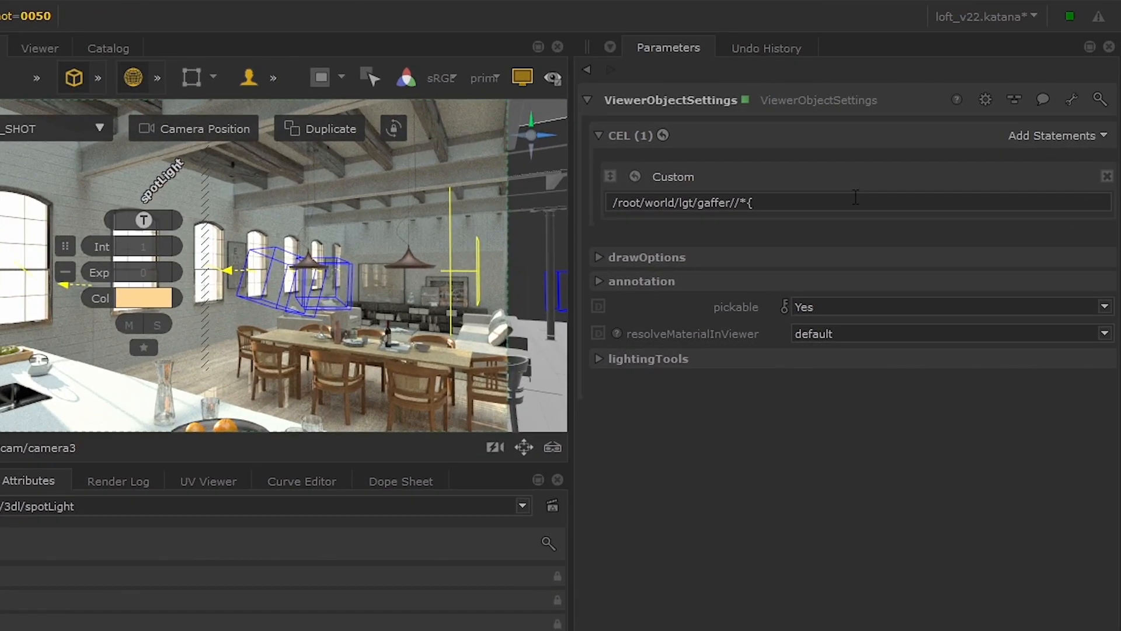
Append {attr("material.dlLightShader") == "spotLight"} to the gaffer CEL expression
text(attr)
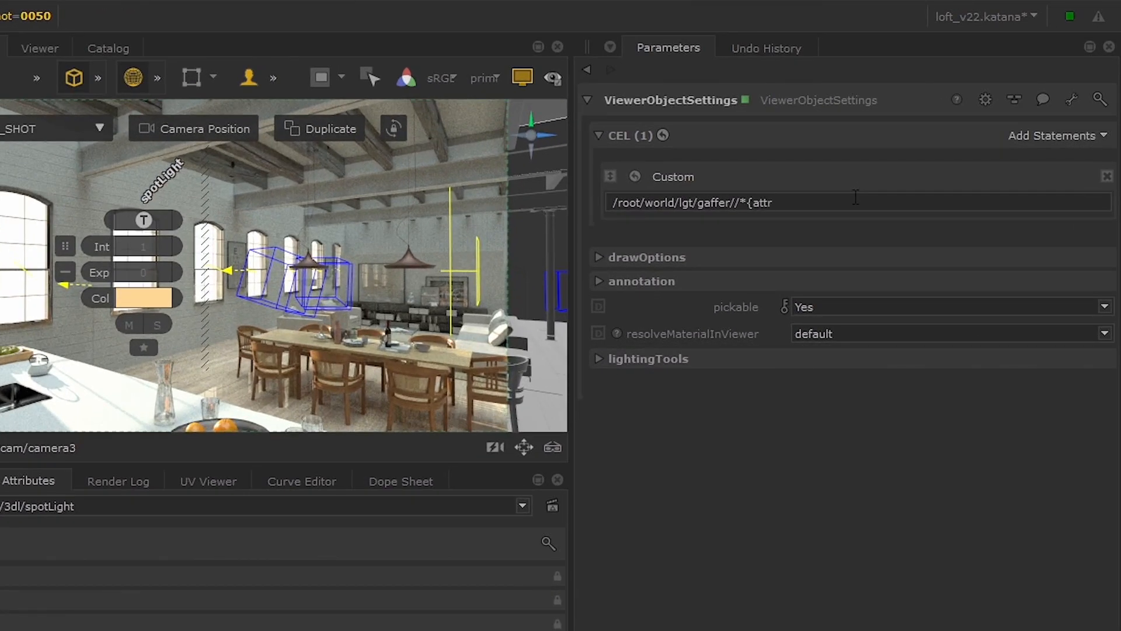
text(("ma)
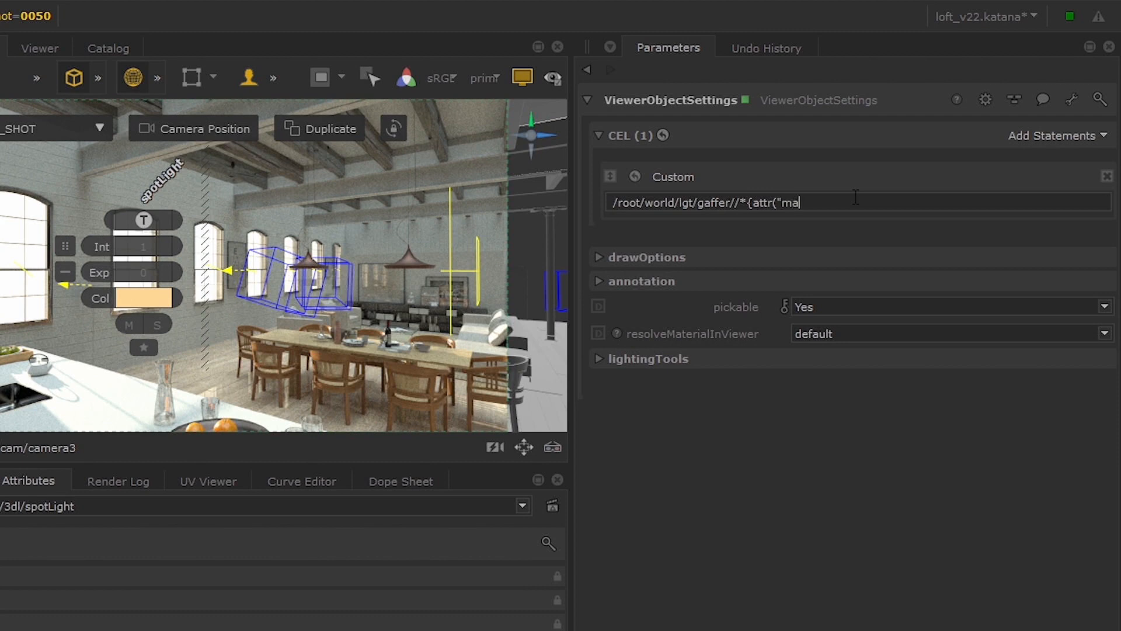
text(terial.d)
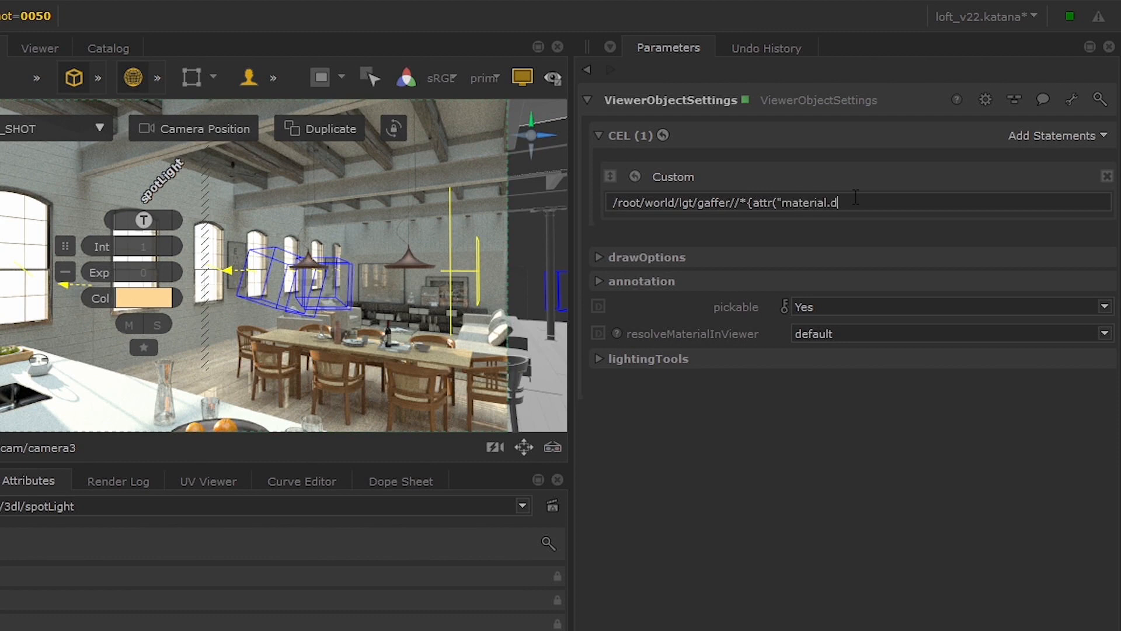
text(LightShad)
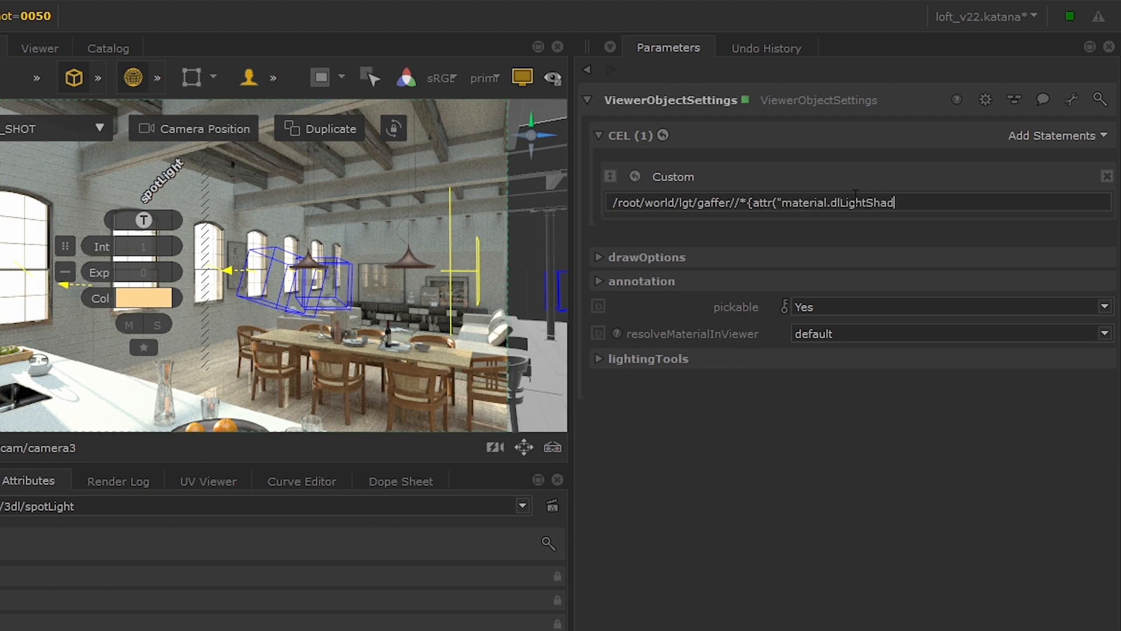
text(er")
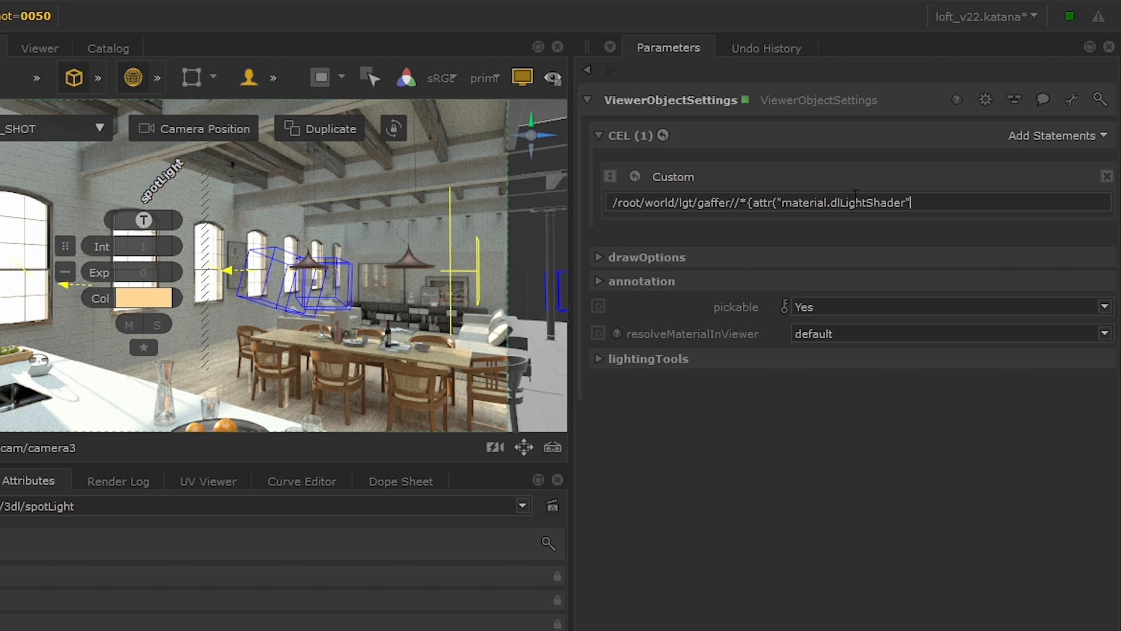
text(==)
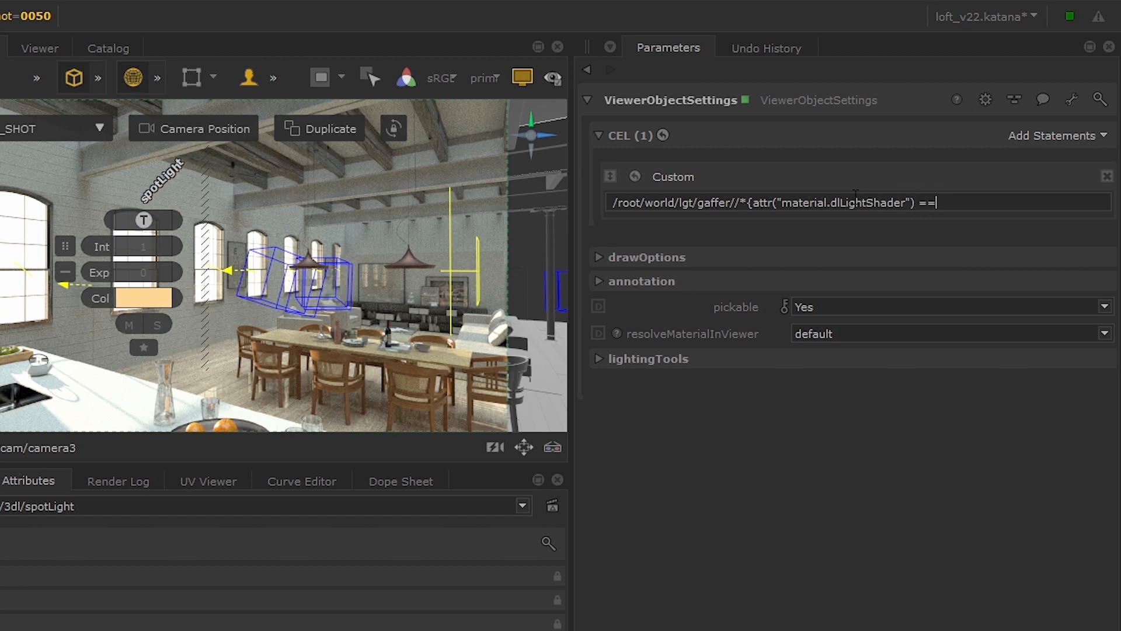
text(")
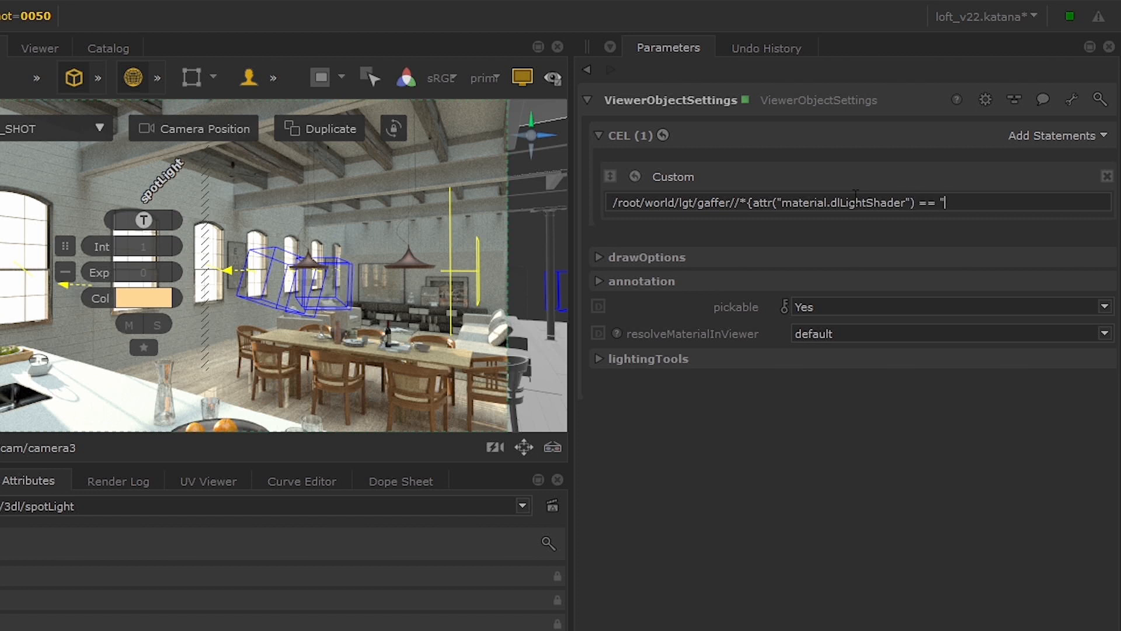
text(spotLight"})
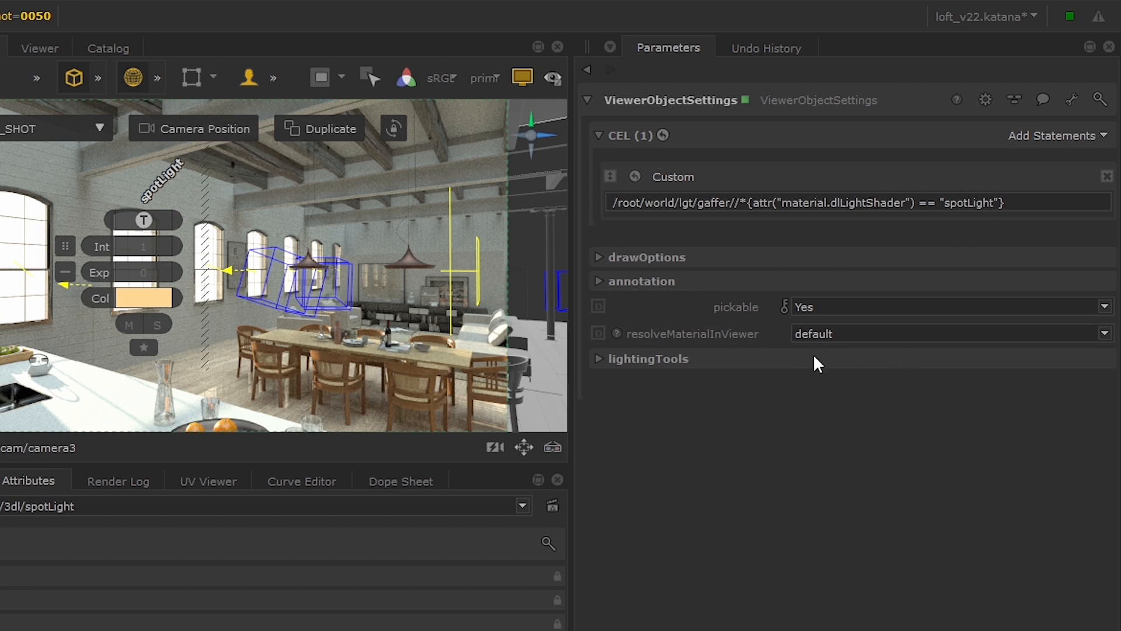
mouse_move(679, 397)
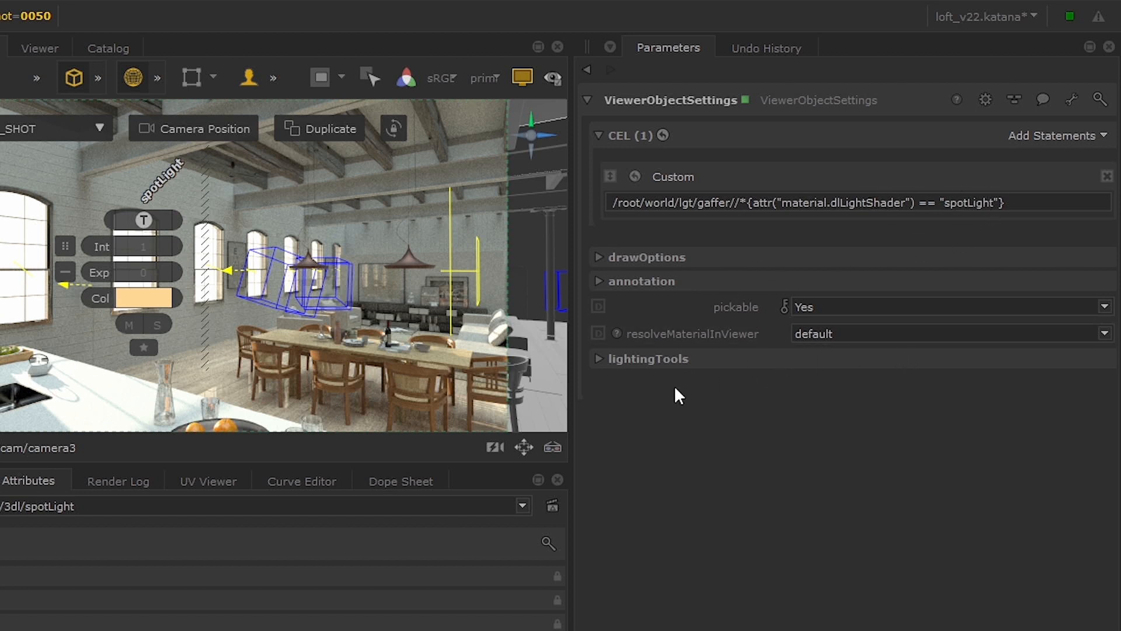
mouse_move(650, 413)
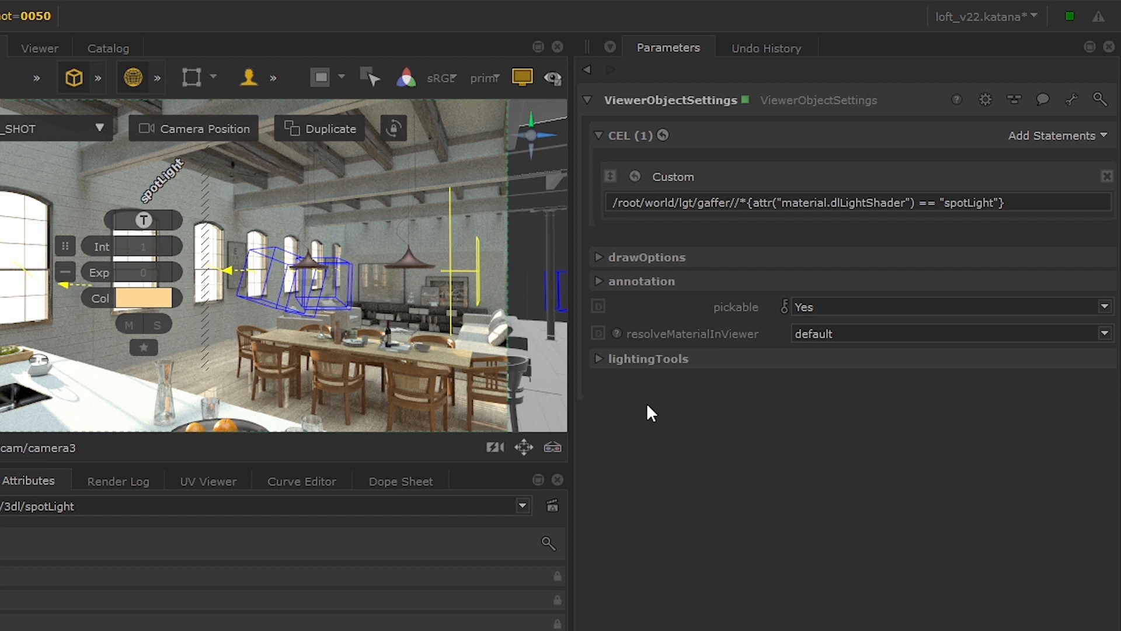
mouse_move(676, 359)
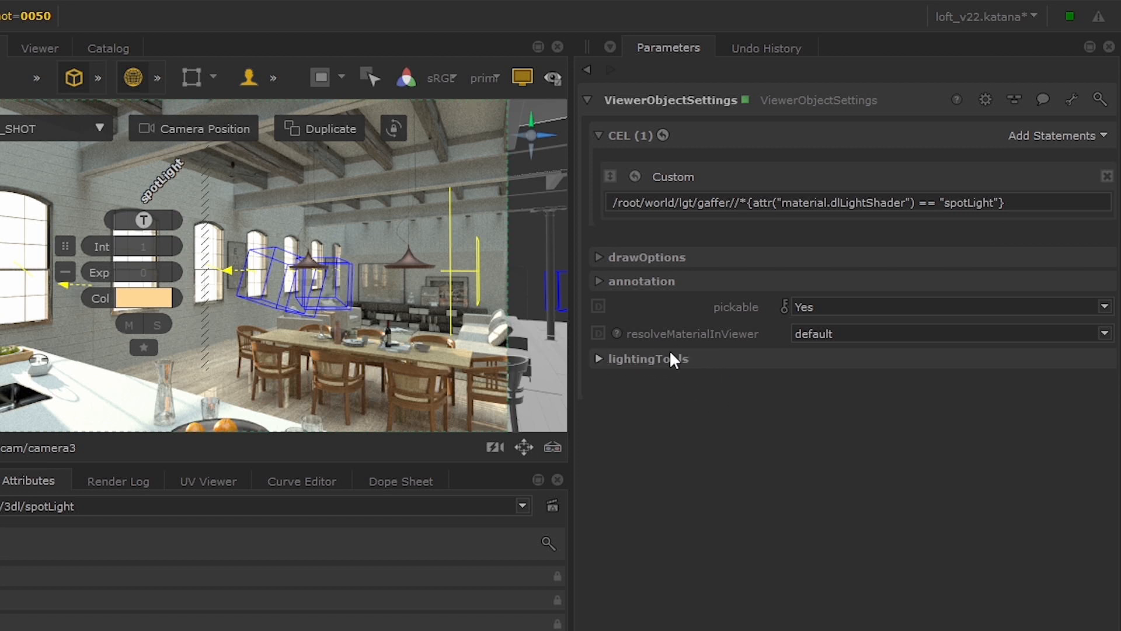
Expand lightingTools to show its empty parameters list and hideHandle set to No
click(602, 358)
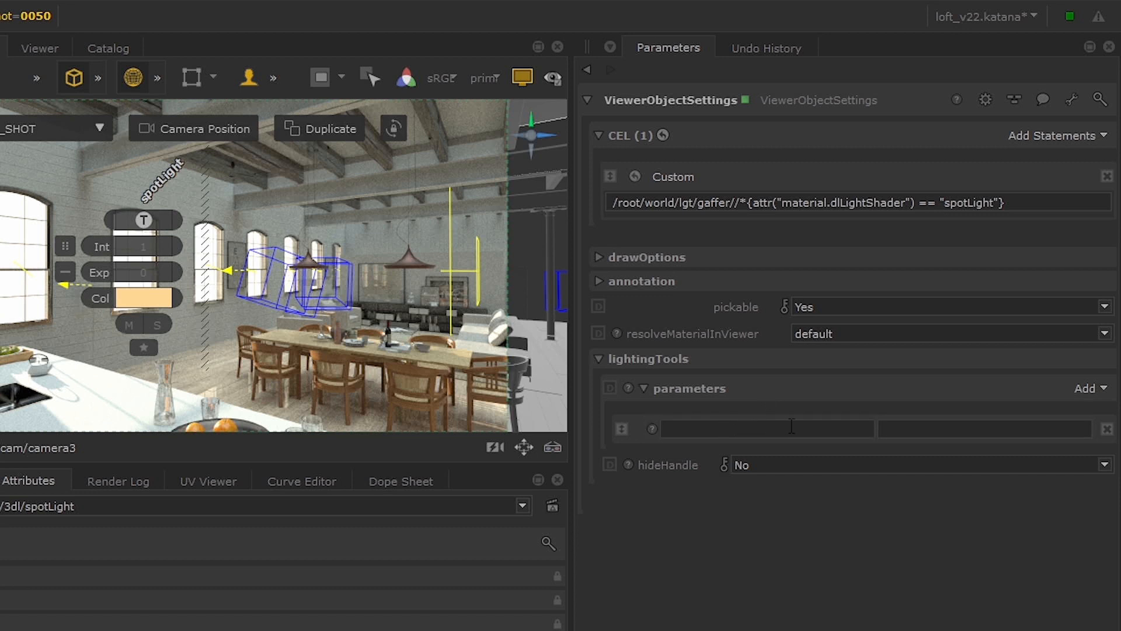
click(765, 428)
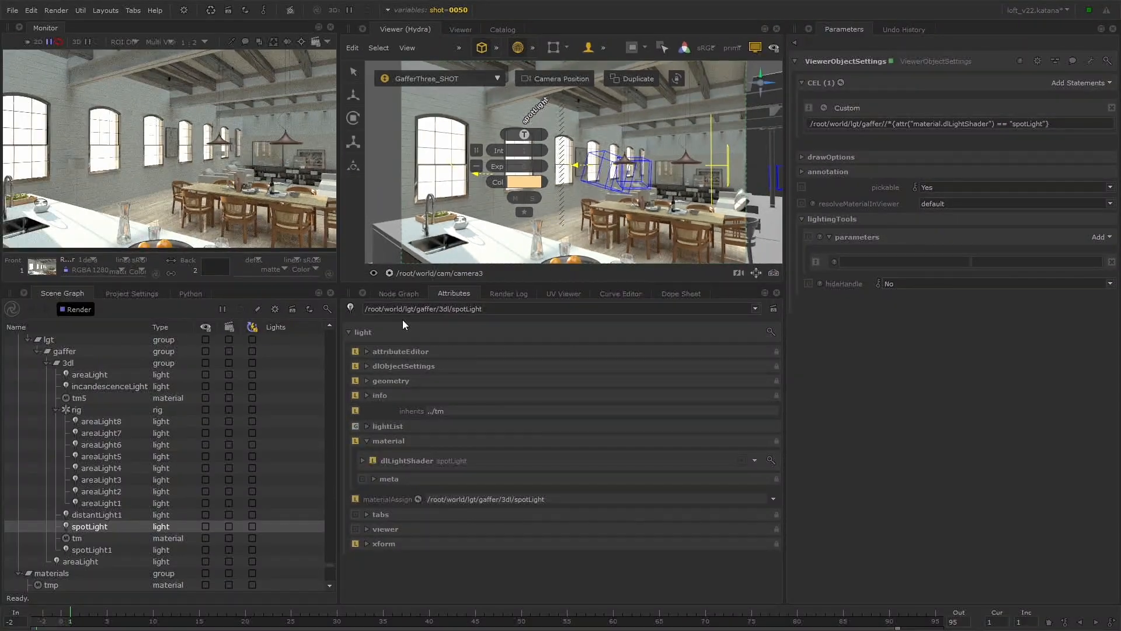
Bring up GafferThree_SEQUENCE's light list with the spotlight shader's Spread parameter
click(398, 293)
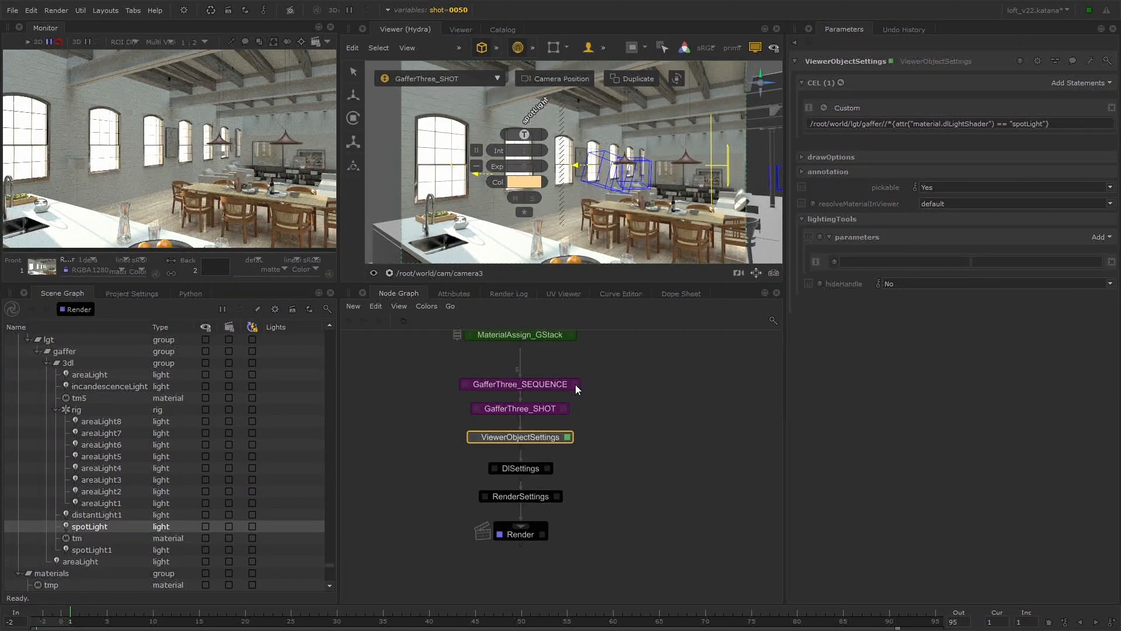
click(519, 384)
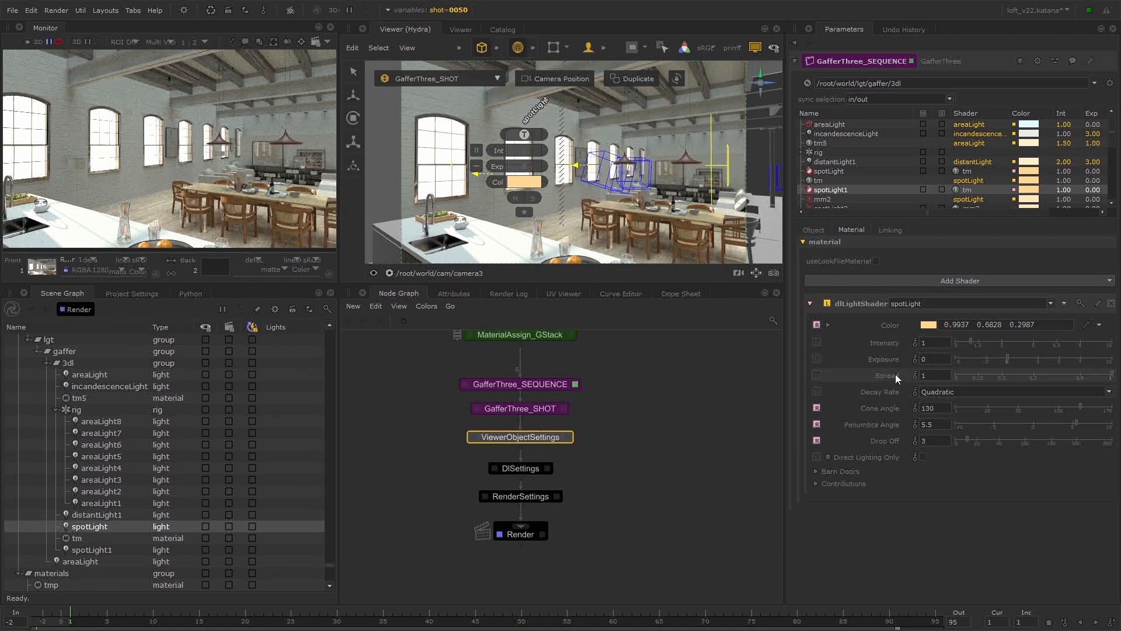
mouse_move(887, 375)
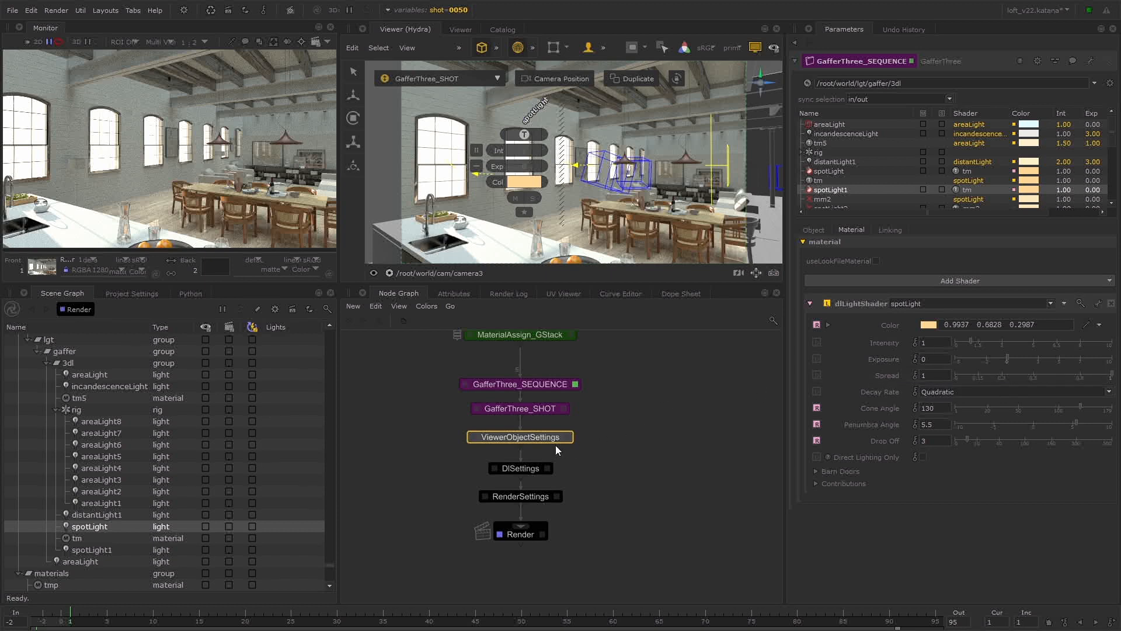
Map dlLightParams.spread to label Spr in the ViewerObjectSettings lightingTools parameters
click(519, 436)
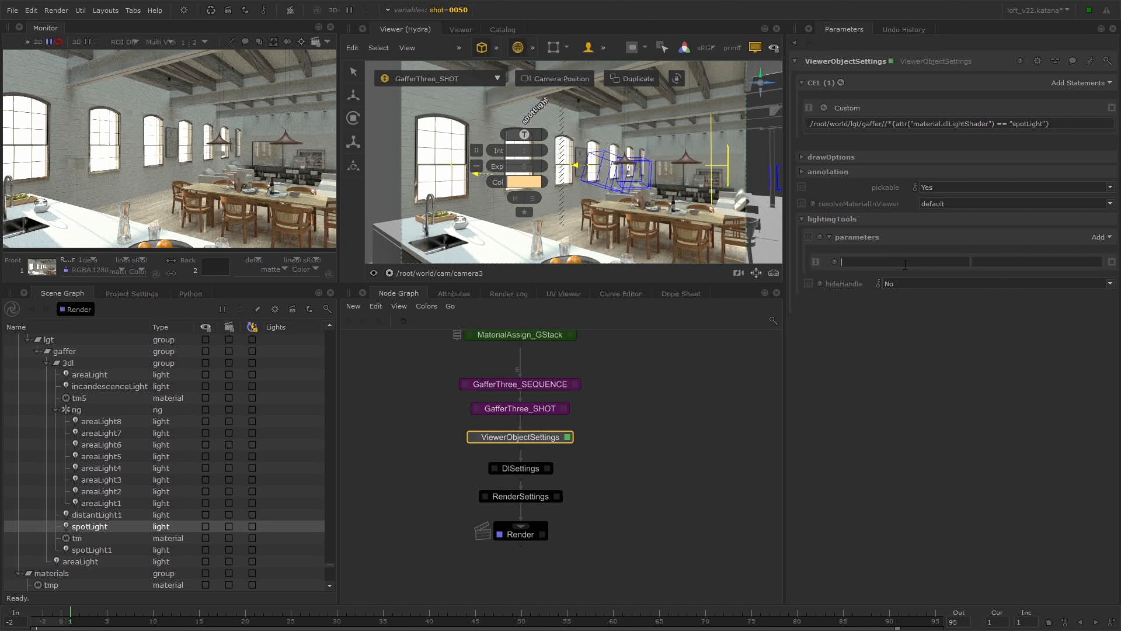
text(dlLightParams.spread)
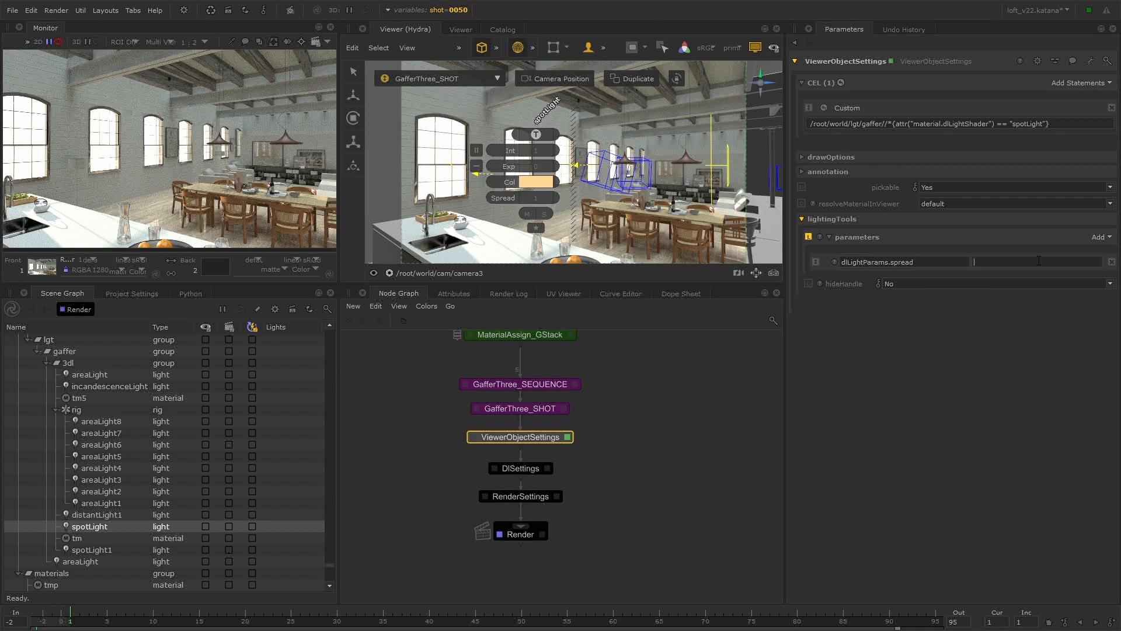
text(Spr)
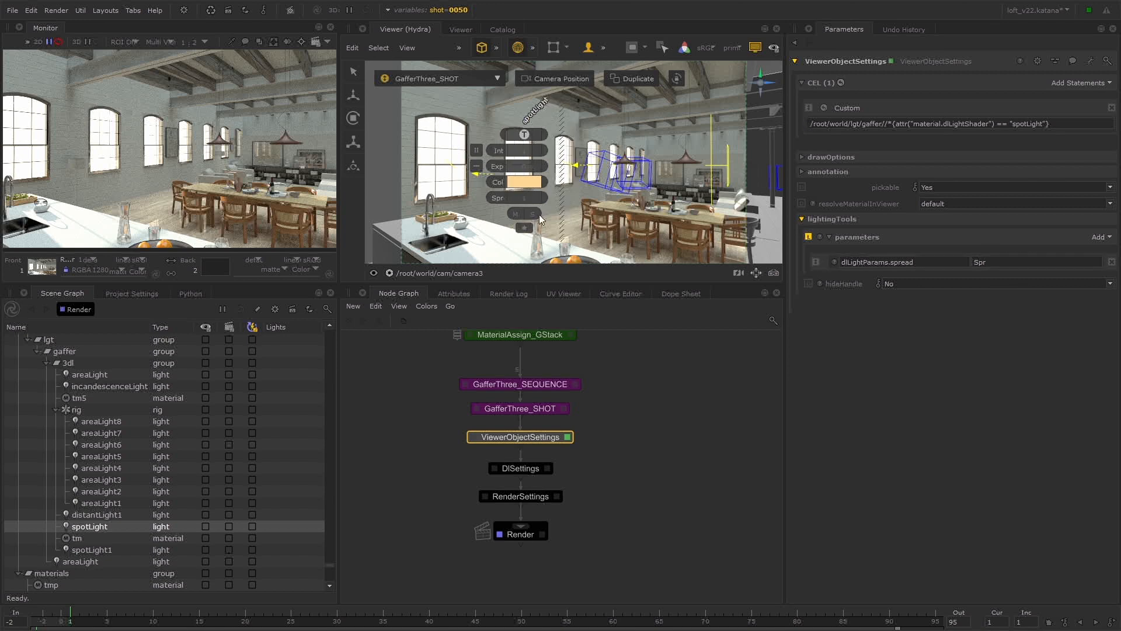
mouse_move(666, 437)
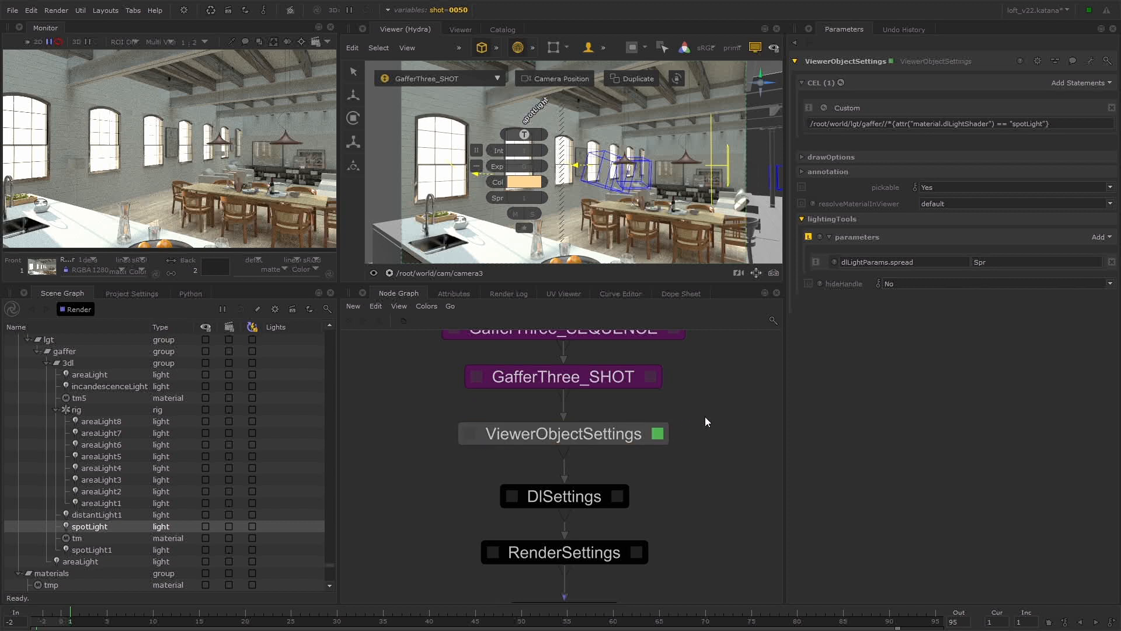
mouse_move(757, 218)
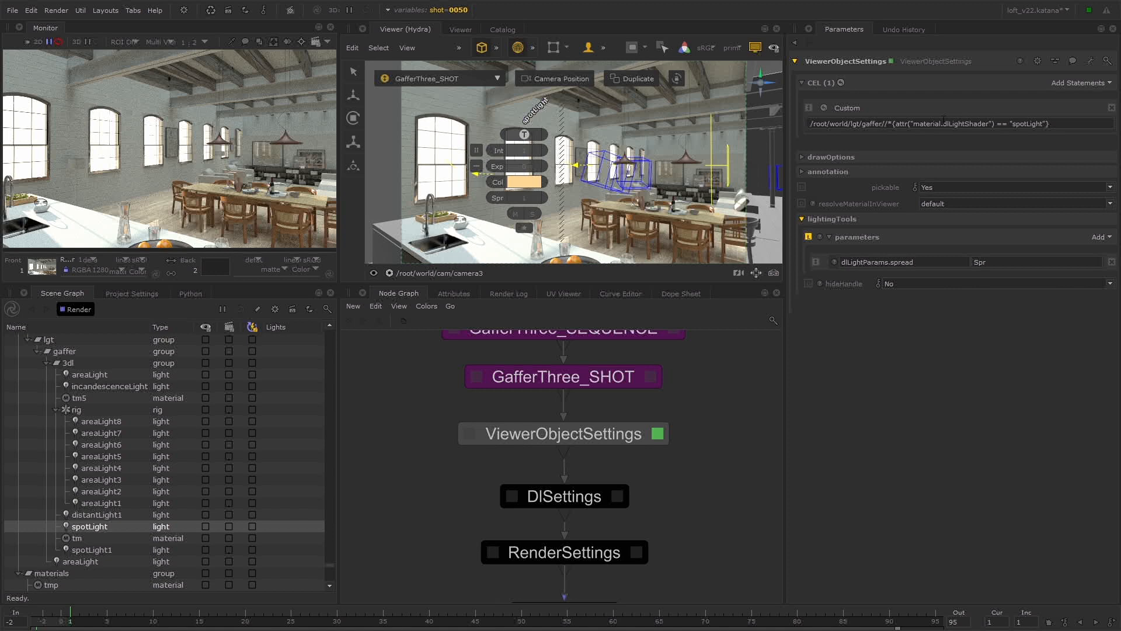
mouse_move(693, 373)
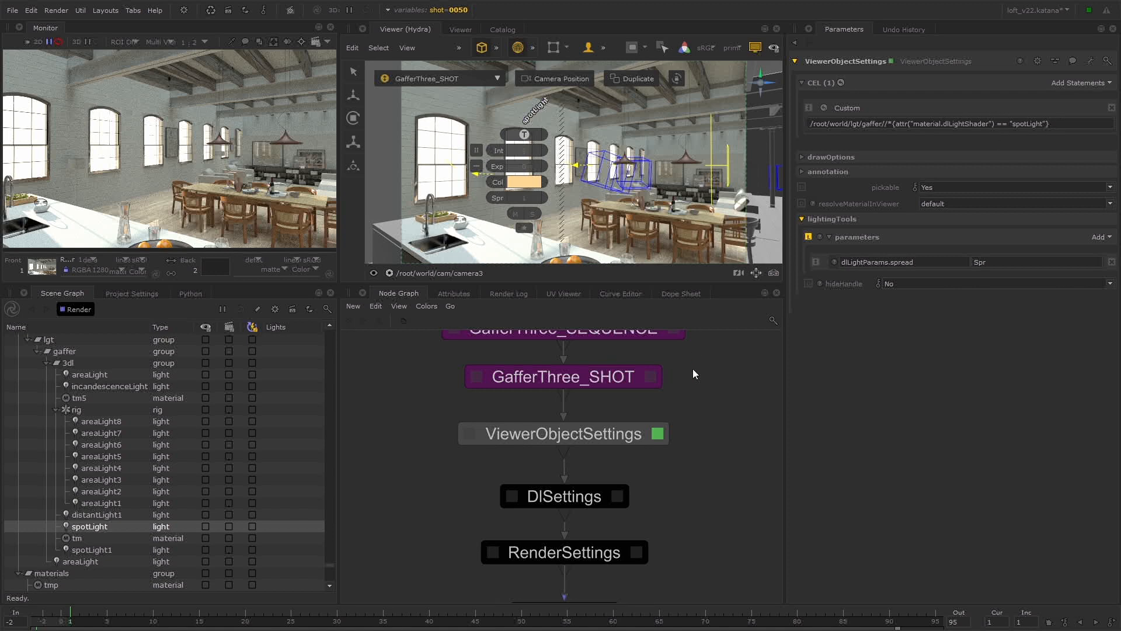
mouse_move(720, 407)
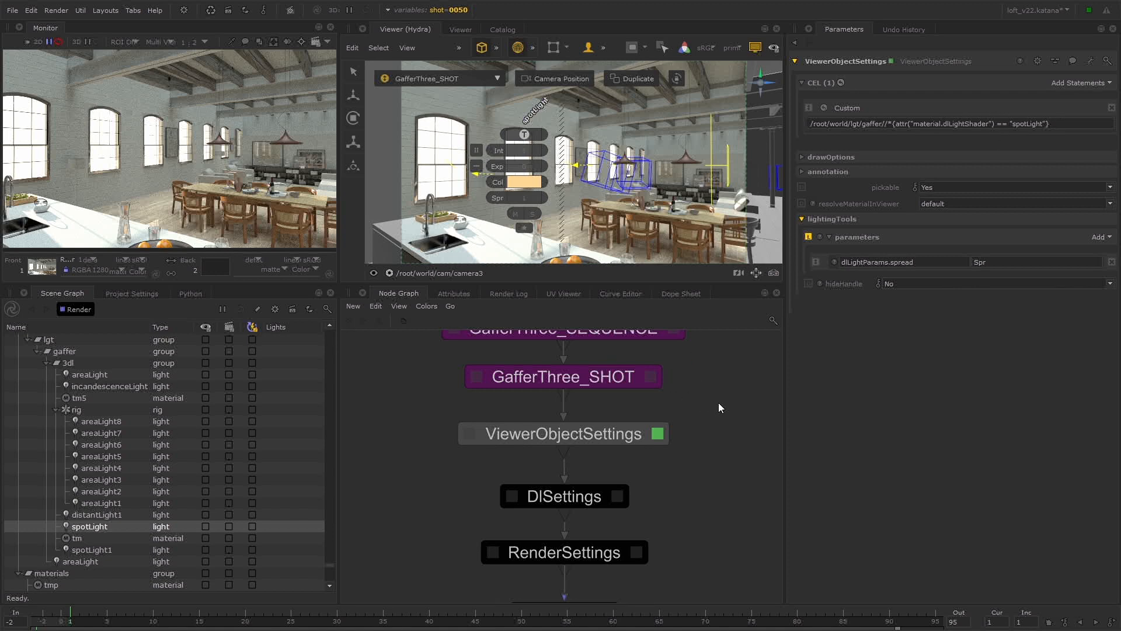